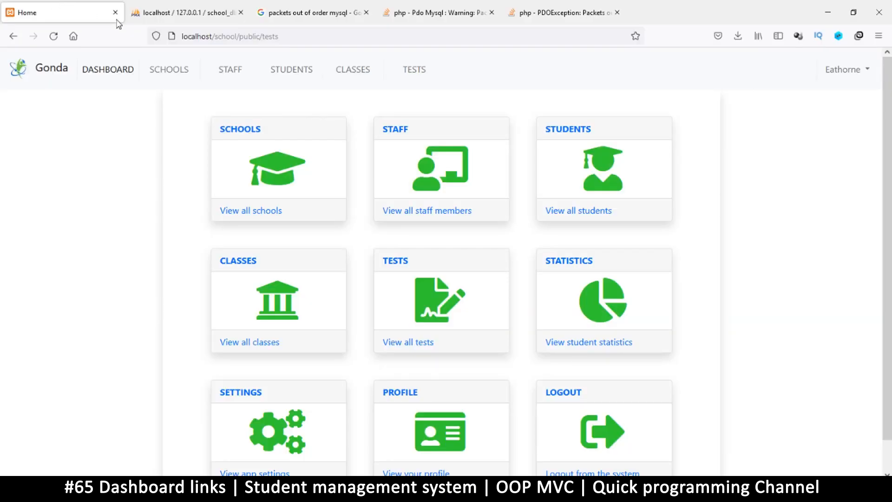
{"action": "mouse_move", "coordinate": [572, 178]}
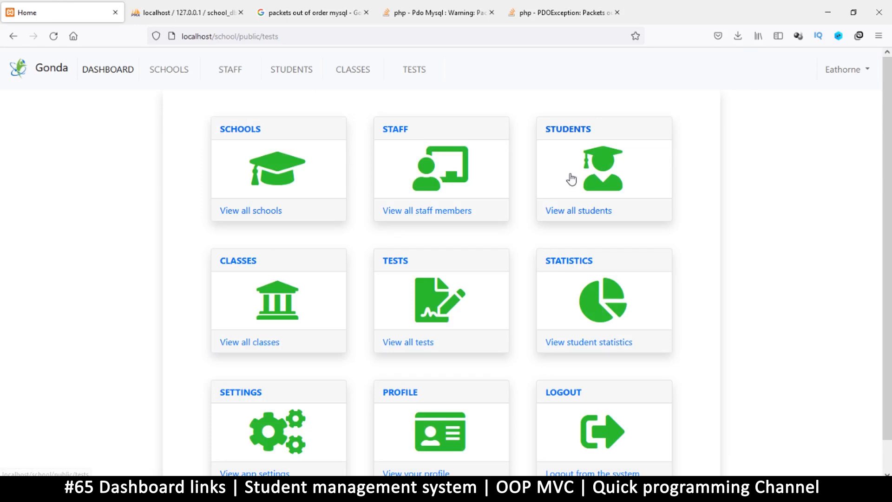
Enter Firefox's Responsive Design Mode from the More tools menu
{"action": "scroll", "scroll_direction": "down", "scroll_amount": 3}
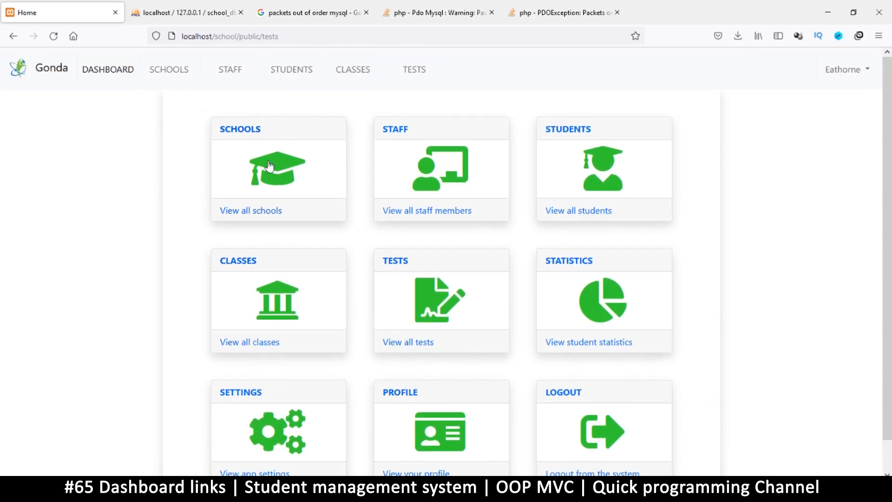
{"action": "mouse_move", "coordinate": [524, 178]}
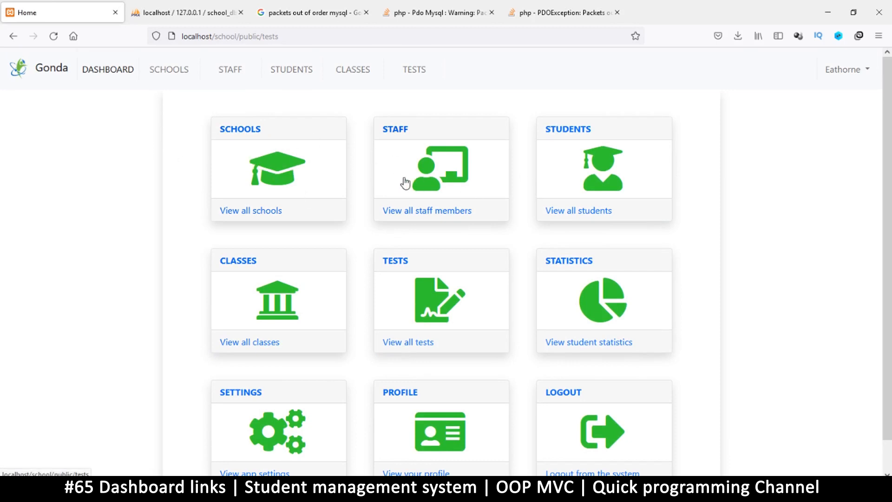
{"action": "mouse_move", "coordinate": [210, 67]}
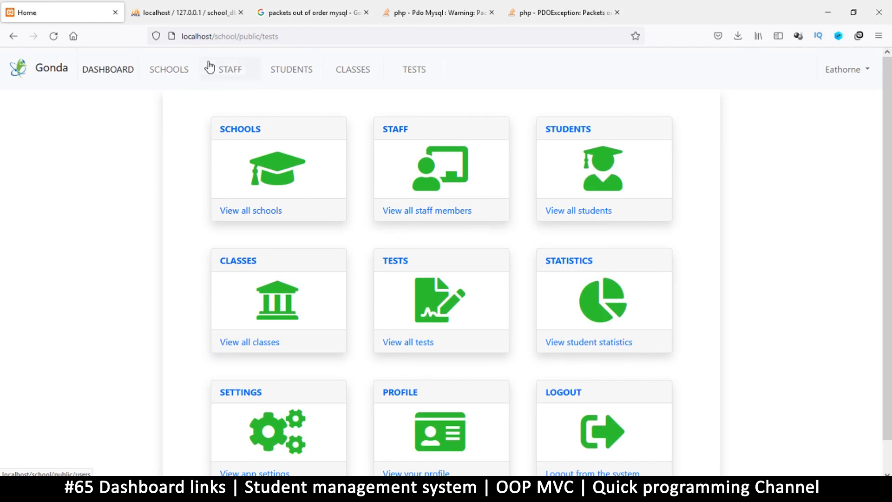
{"action": "mouse_move", "coordinate": [588, 180]}
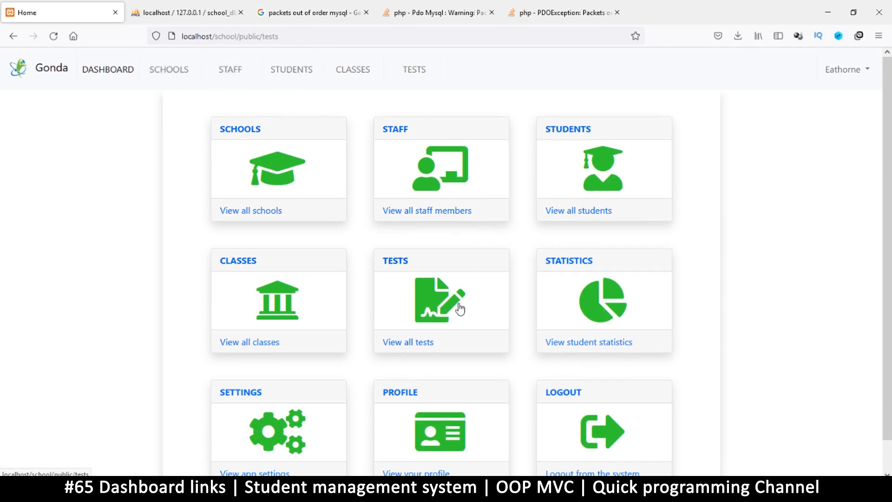
{"action": "scroll", "scroll_direction": "down", "scroll_amount": 3}
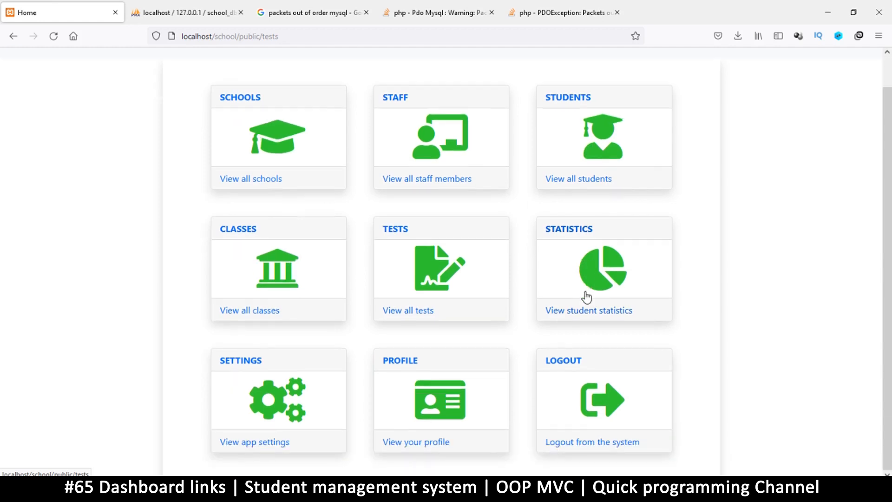
{"action": "mouse_move", "coordinate": [593, 403]}
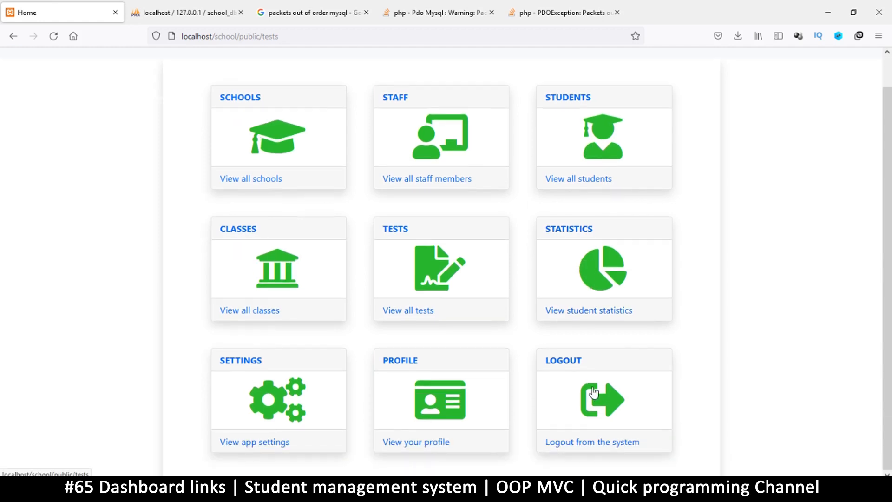
{"action": "mouse_move", "coordinate": [474, 395]}
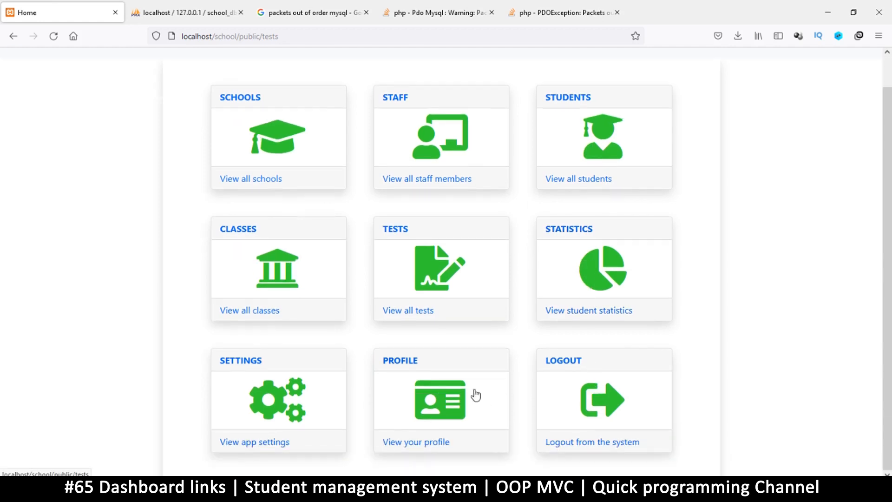
{"action": "mouse_move", "coordinate": [434, 349]}
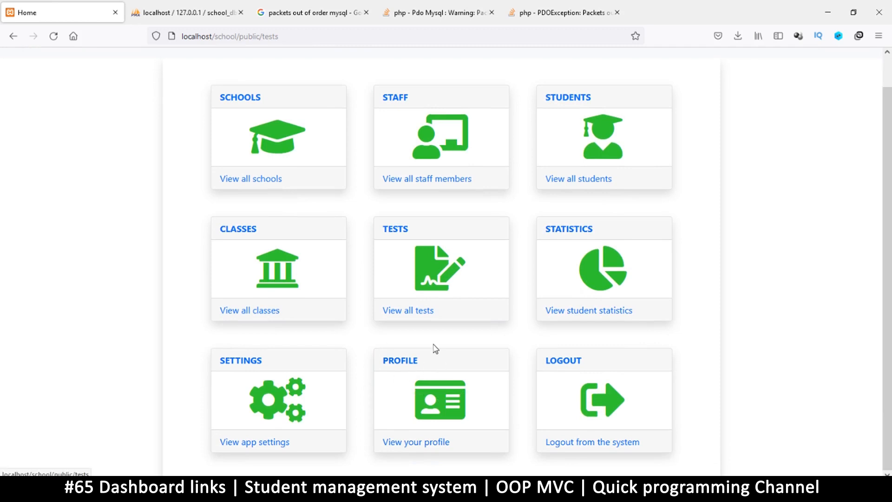
{"action": "mouse_move", "coordinate": [819, 108]}
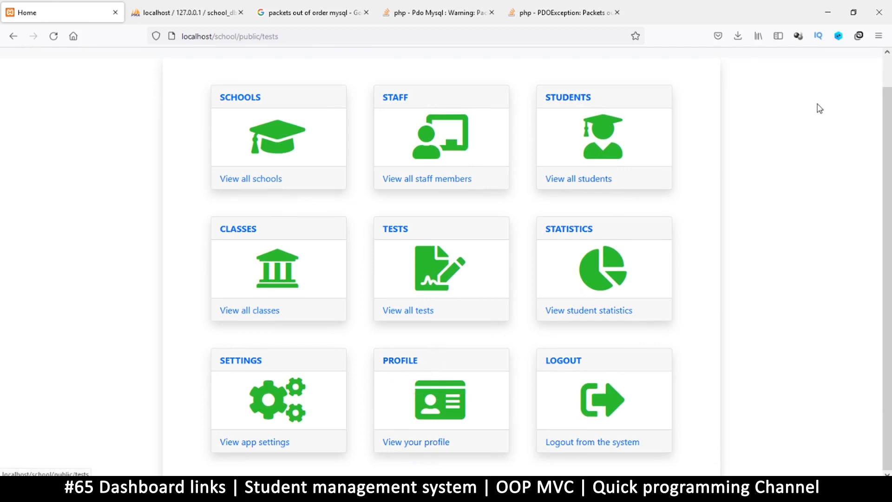
{"action": "left_click", "coordinate": [876, 35]}
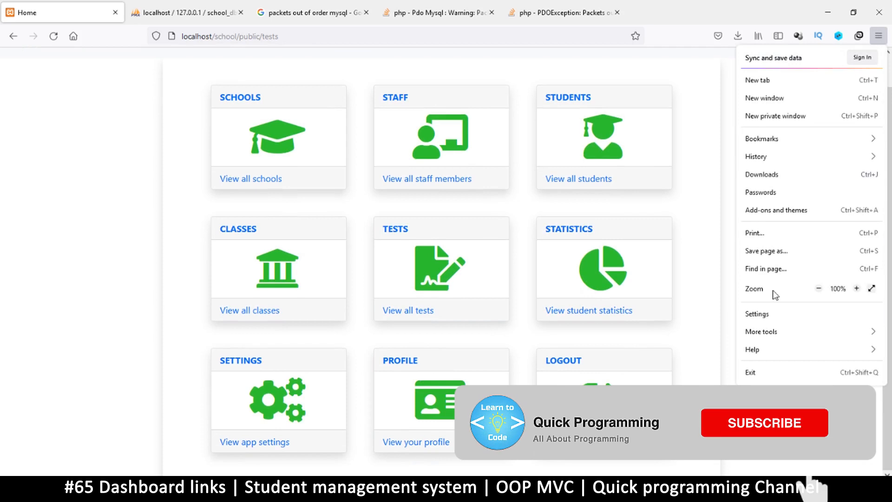
{"action": "left_click", "coordinate": [761, 331]}
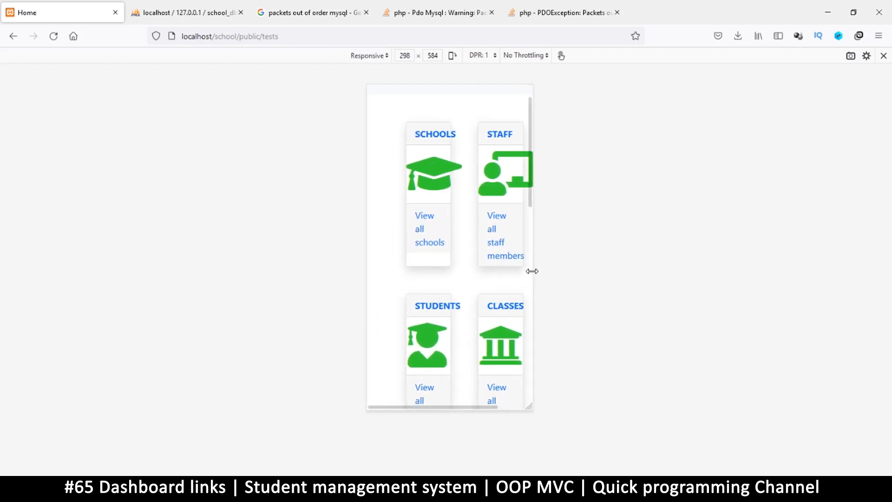
Adjust the responsive preview width to about 350 pixels and return to the editor
{"action": "left_click_drag", "start_coordinate": [532, 271], "coordinate": [561, 274]}
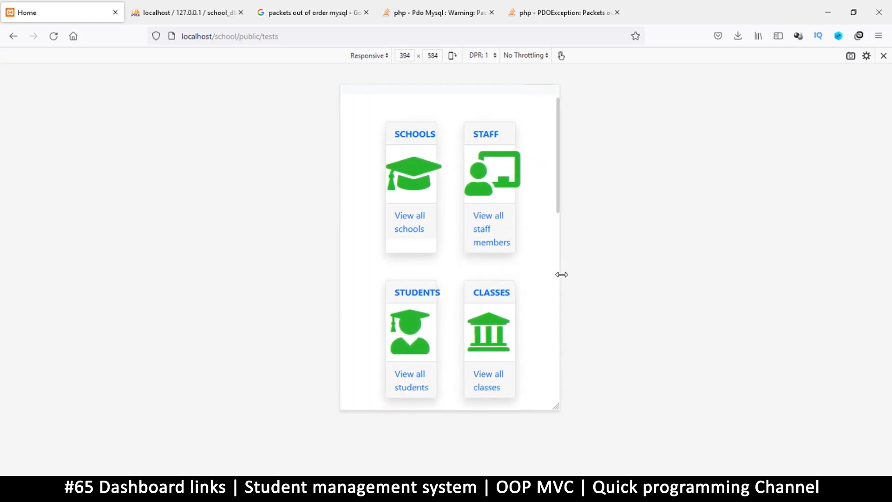
{"action": "left_click_drag", "start_coordinate": [561, 274], "coordinate": [556, 274]}
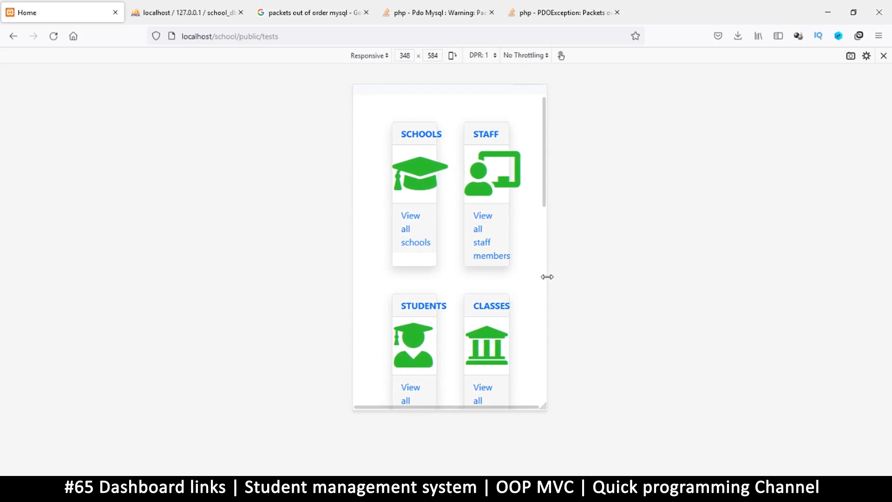
{"action": "left_click_drag", "start_coordinate": [546, 277], "coordinate": [547, 278]}
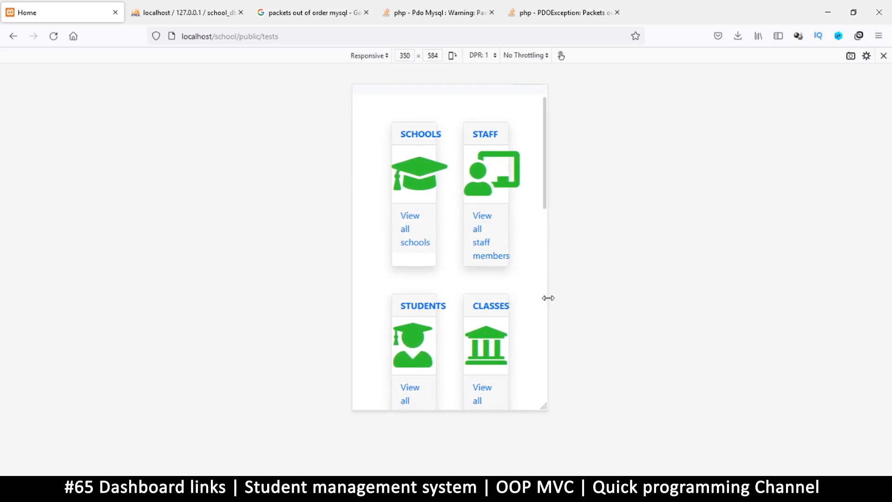
{"action": "left_click", "coordinate": [405, 55]}
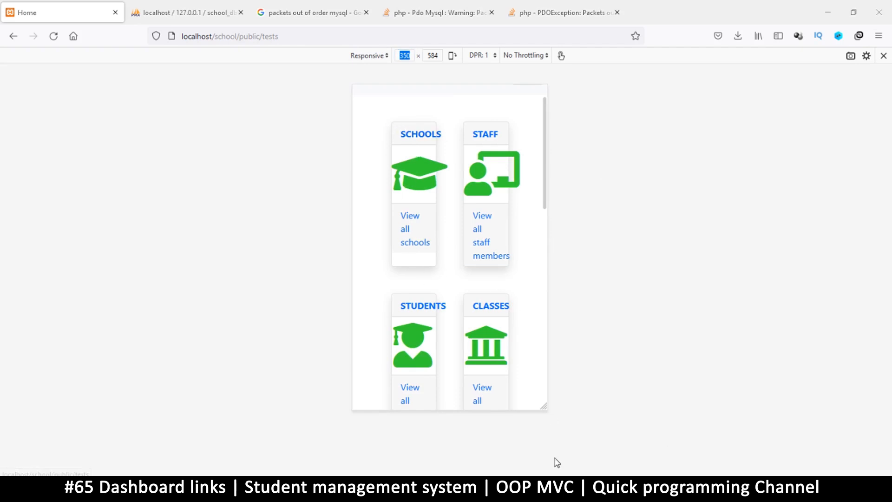
{"action": "key", "text": "alt+tab"}
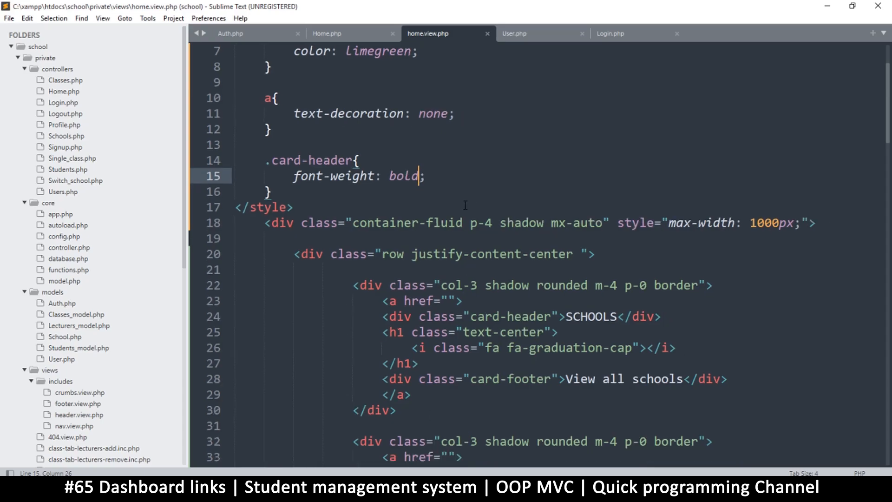
Type 'card' into the class attribute of every dashboard tile div in home.view.php
{"action": "scroll", "scroll_direction": "down", "scroll_amount": 3}
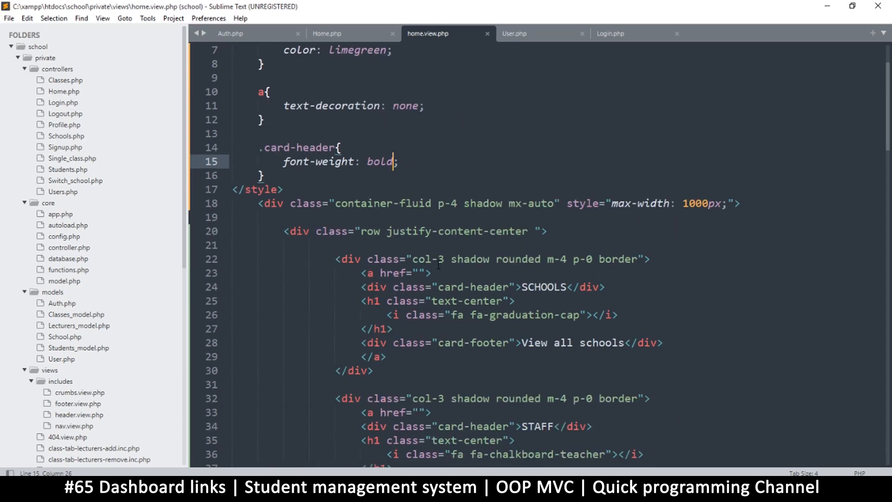
{"action": "scroll", "scroll_direction": "down", "scroll_amount": 3}
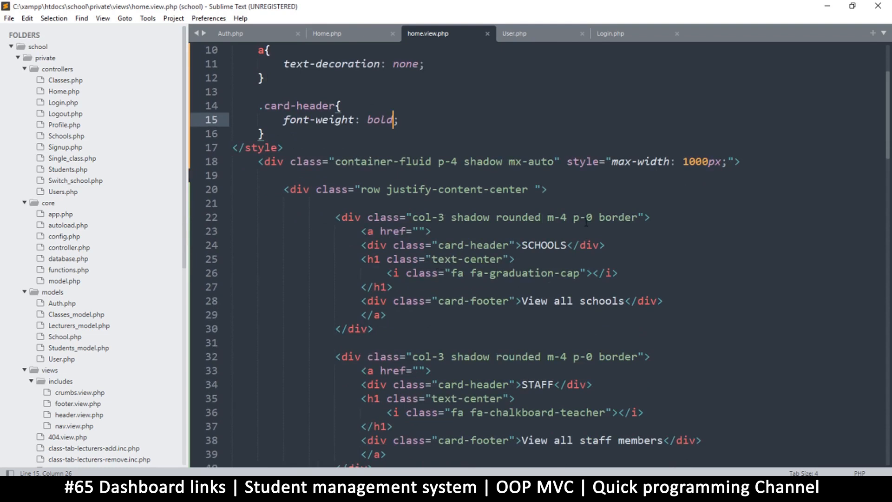
{"action": "scroll", "scroll_direction": "down", "scroll_amount": 3}
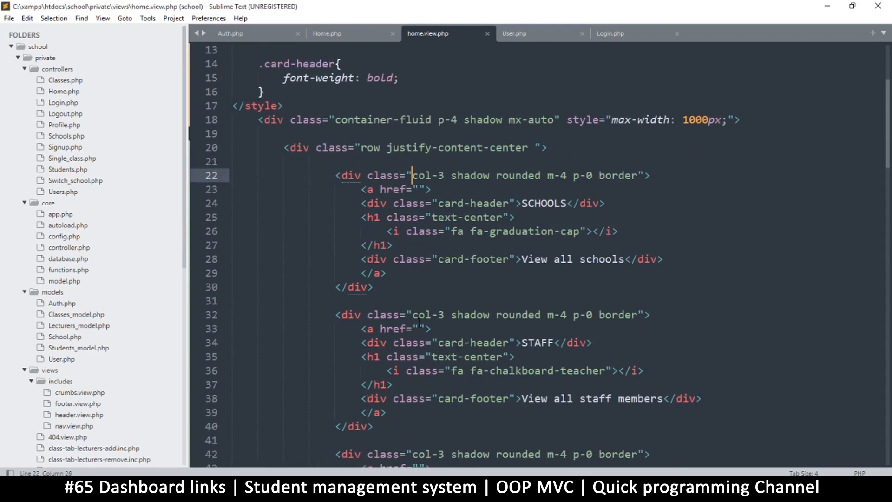
{"action": "scroll", "scroll_direction": "down", "scroll_amount": 3}
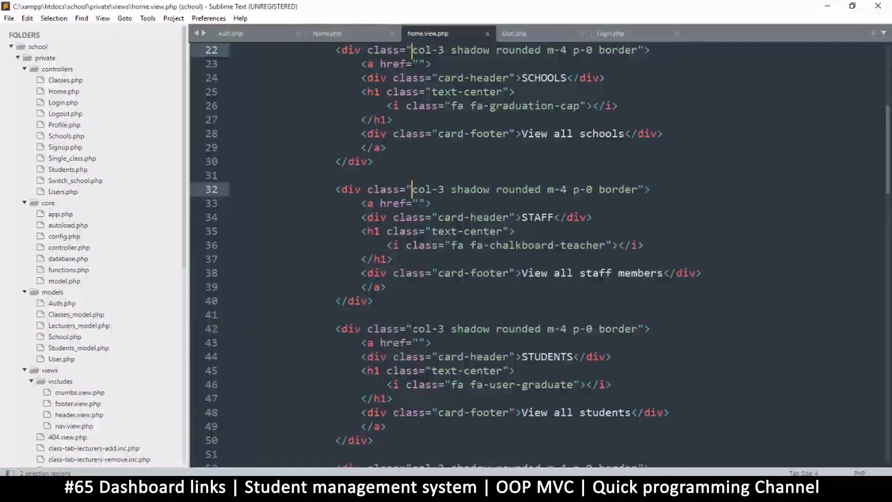
{"action": "scroll", "scroll_direction": "down", "scroll_amount": 3}
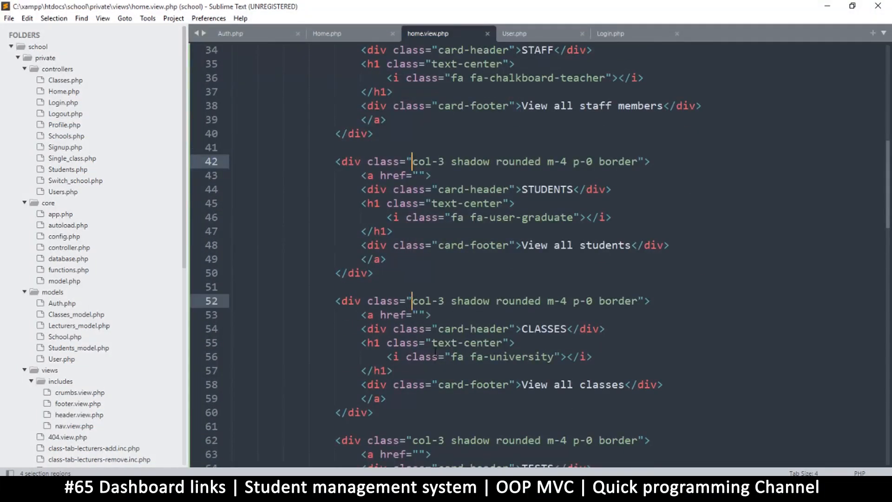
{"action": "scroll", "scroll_direction": "down", "scroll_amount": 3}
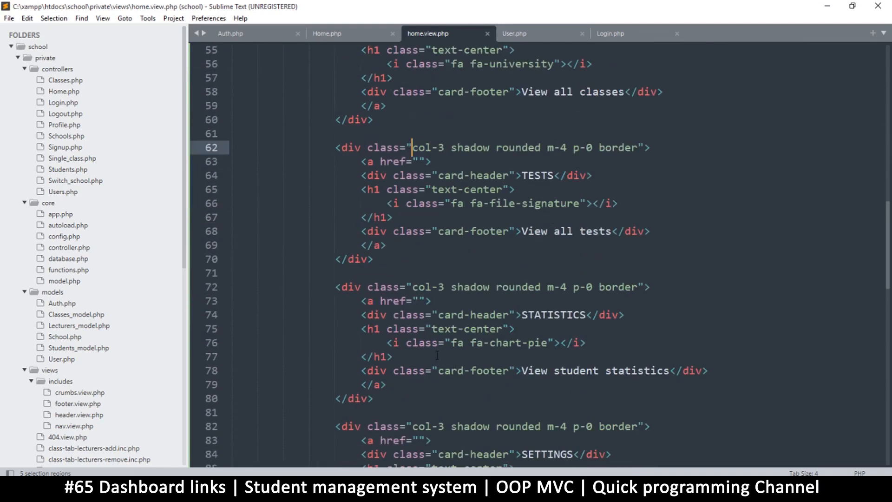
{"action": "scroll", "scroll_direction": "down", "scroll_amount": 3}
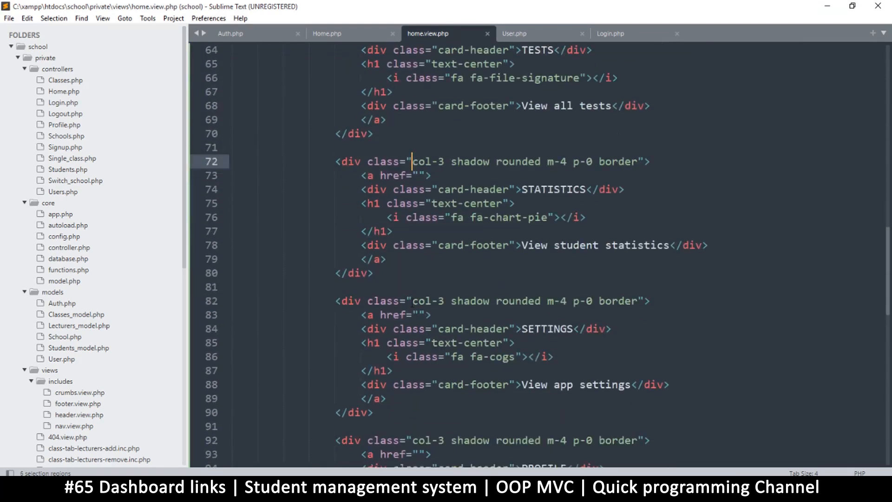
{"action": "scroll", "scroll_direction": "down", "scroll_amount": 3}
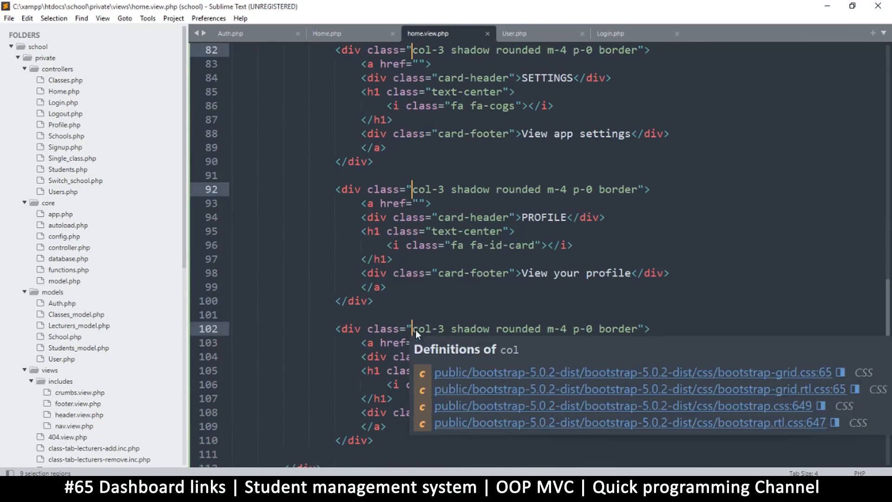
{"action": "type", "text": "card"}
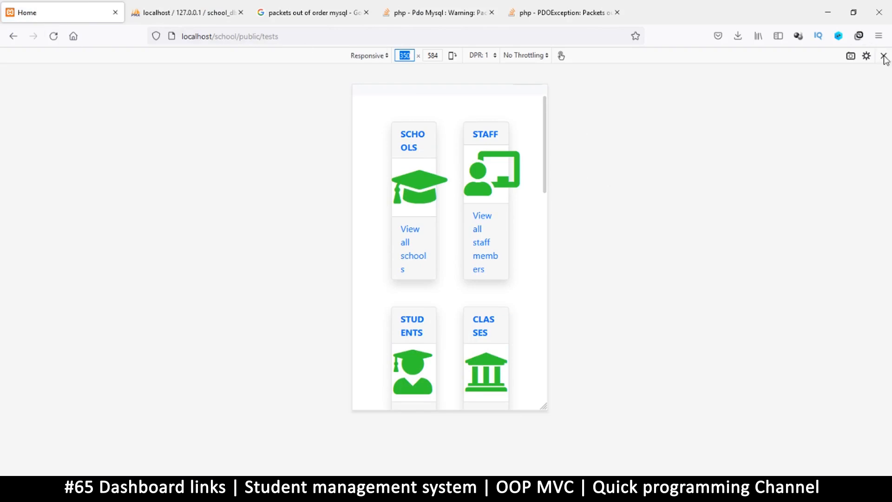
Close Responsive Design Mode and open the browser menu's More tools list
{"action": "left_click", "coordinate": [883, 55]}
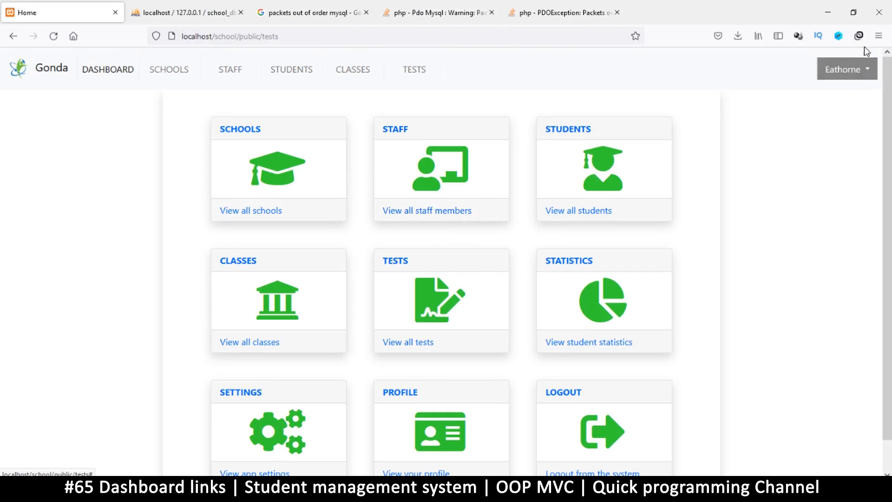
{"action": "left_click", "coordinate": [877, 35]}
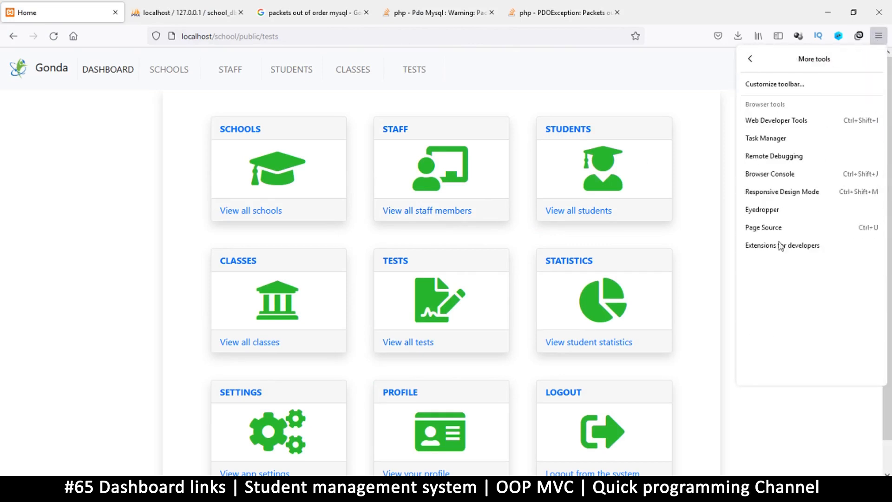
{"action": "left_click", "coordinate": [783, 192]}
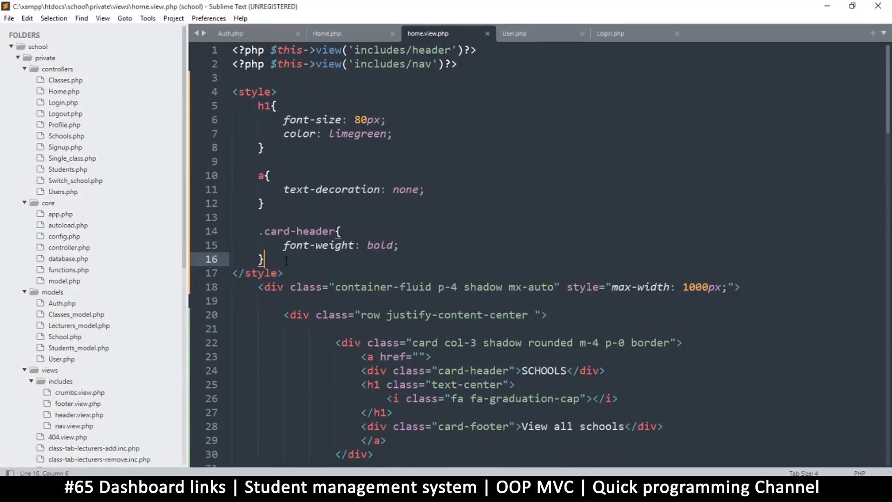
Add a .card rule with min-width: 150px to home.view.php's styles and save
{"action": "type", "text": ".card{"}
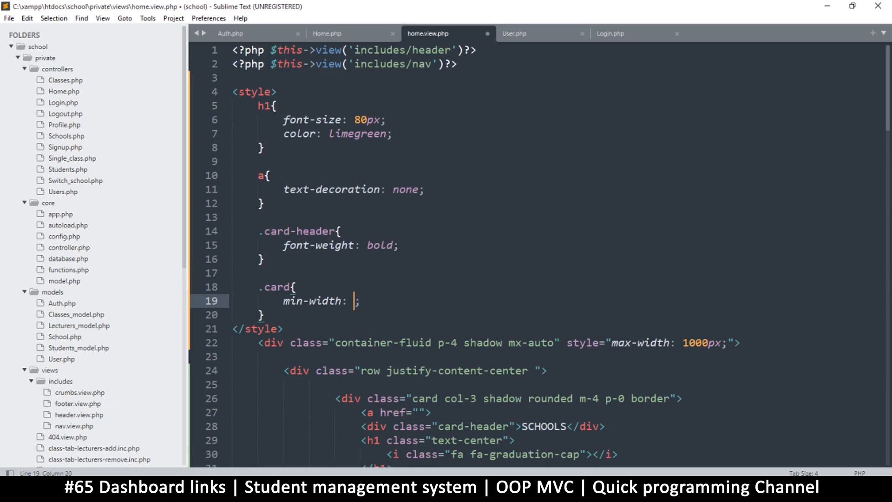
{"action": "type", "text": "150px"}
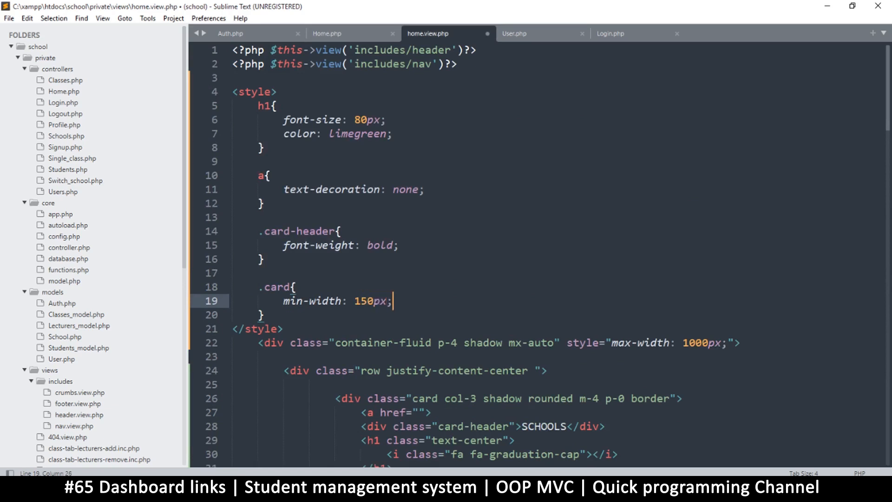
{"action": "key", "text": "ctrl+s"}
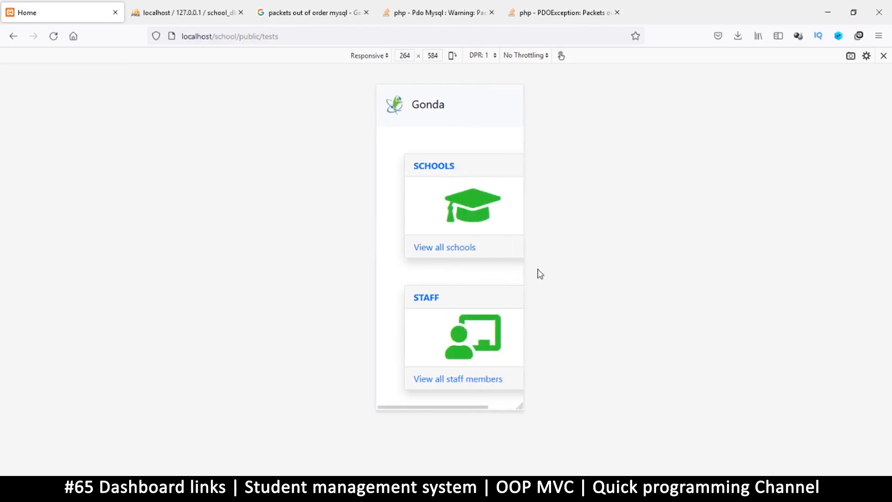
Close the narrow preview and scroll the full-width dashboard to check the card grid
{"action": "left_click", "coordinate": [881, 56]}
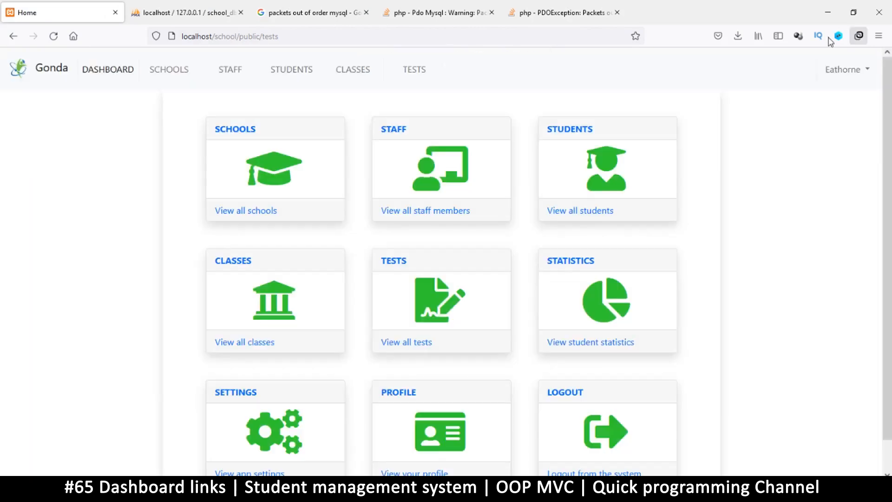
{"action": "scroll", "scroll_direction": "down", "scroll_amount": 3}
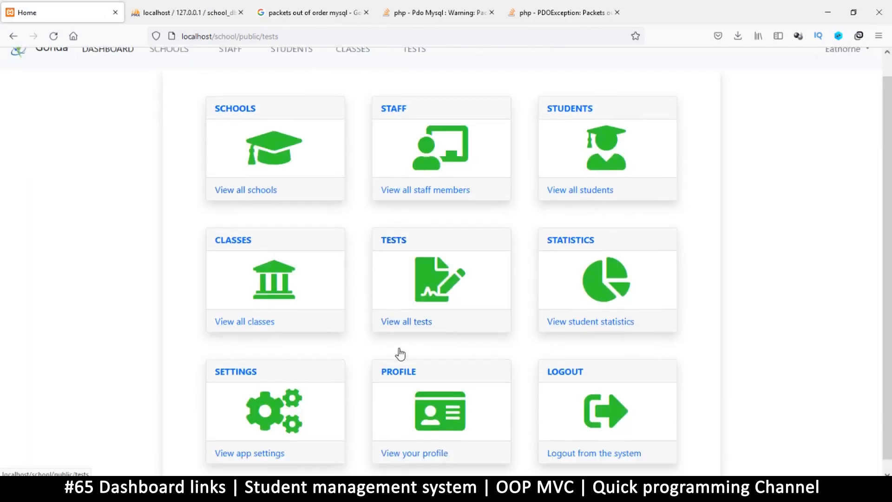
{"action": "scroll", "scroll_direction": "down", "scroll_amount": 3}
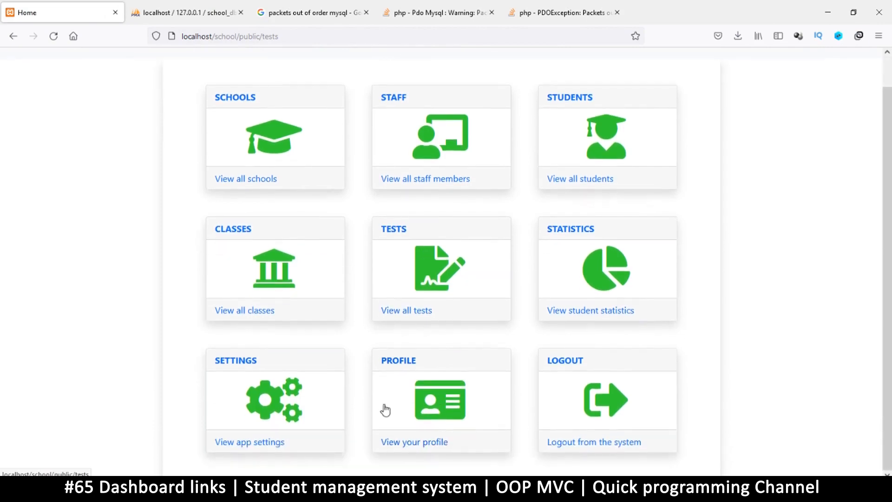
{"action": "mouse_move", "coordinate": [395, 476]}
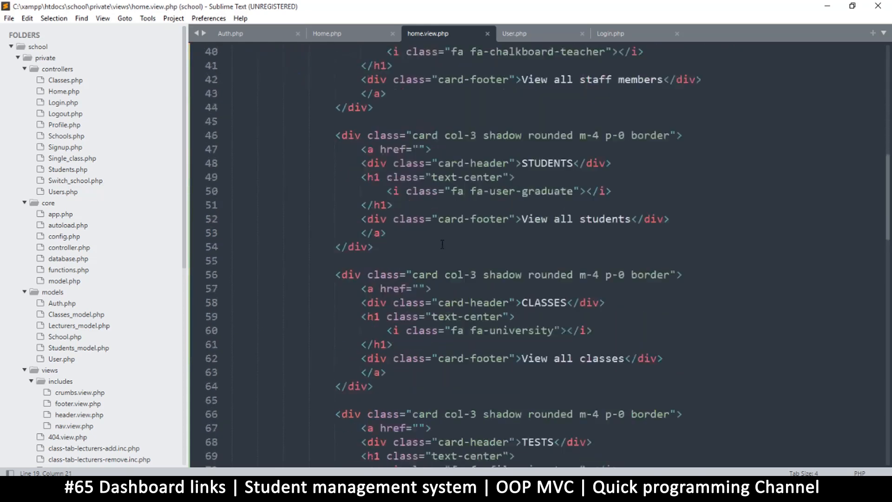
Set the PROFILE card's href to <?=ROOT?>/profile in home.view.php and save
{"action": "scroll", "scroll_direction": "down", "scroll_amount": 3}
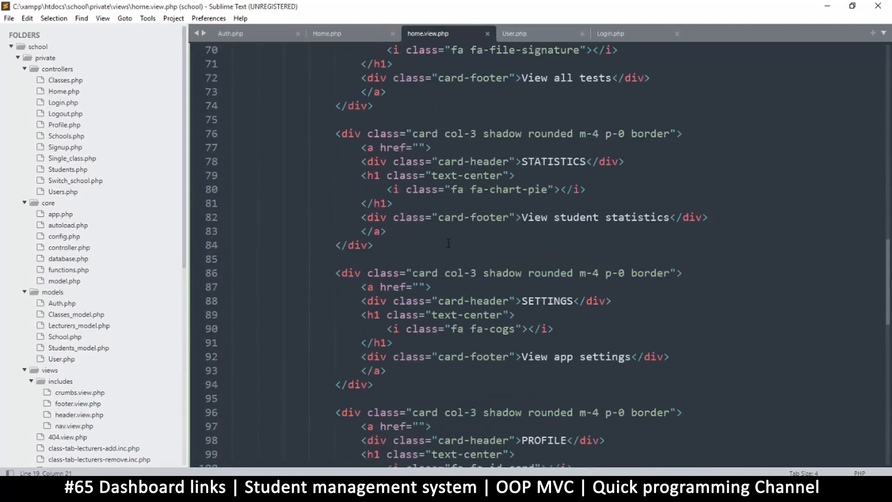
{"action": "scroll", "scroll_direction": "down", "scroll_amount": 3}
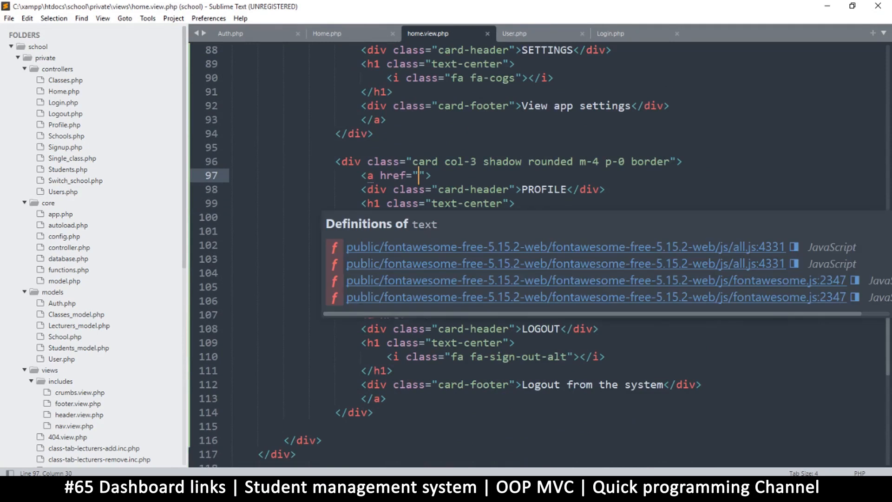
{"action": "type", "text": "<?="}
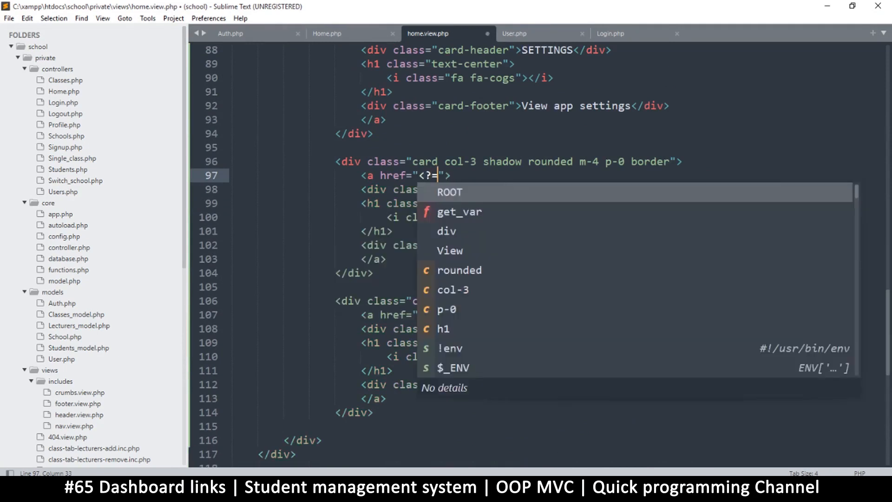
{"action": "type", "text": "ROOT?"}
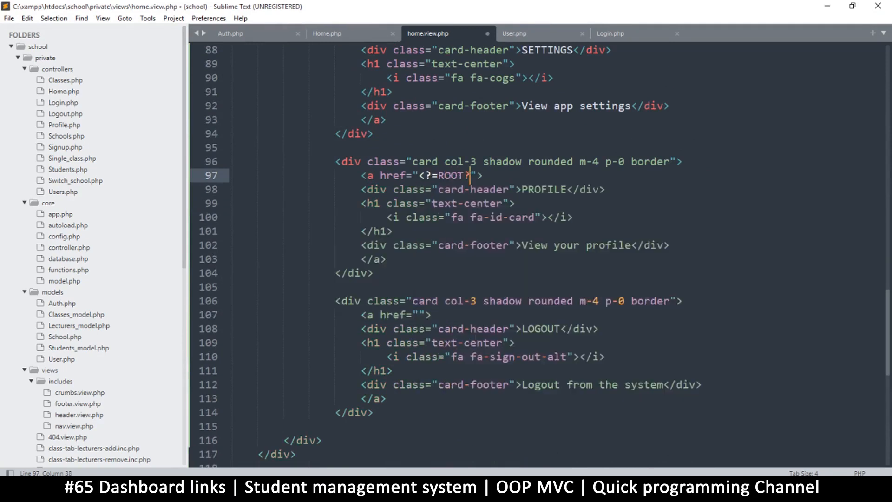
{"action": "type", "text": "/profile"}
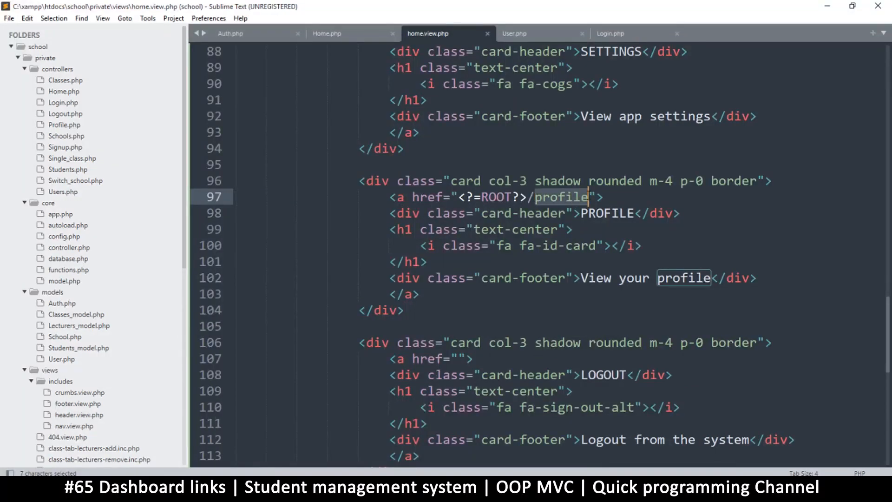
{"action": "left_click", "coordinate": [587, 197]}
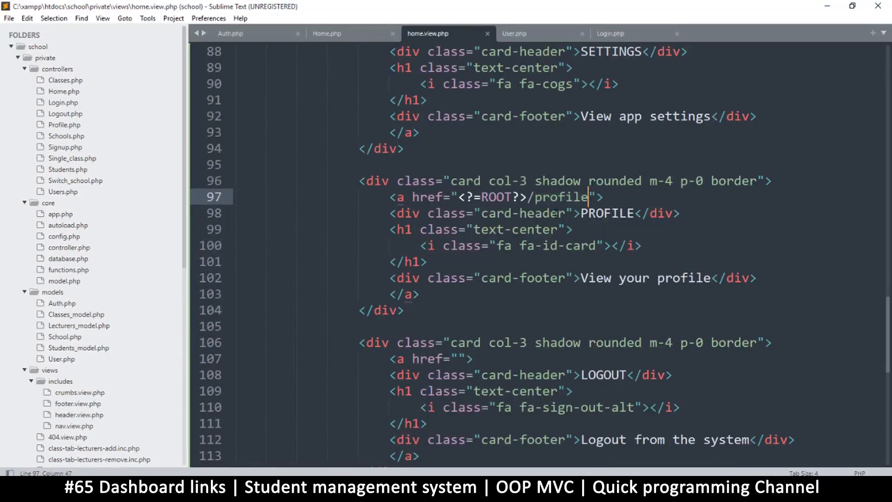
{"action": "key", "text": "ctrl+s"}
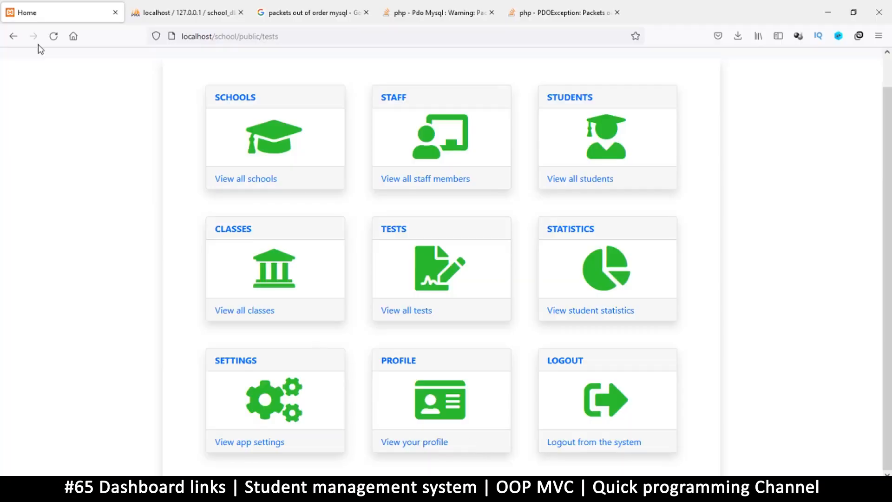
{"action": "mouse_move", "coordinate": [407, 391]}
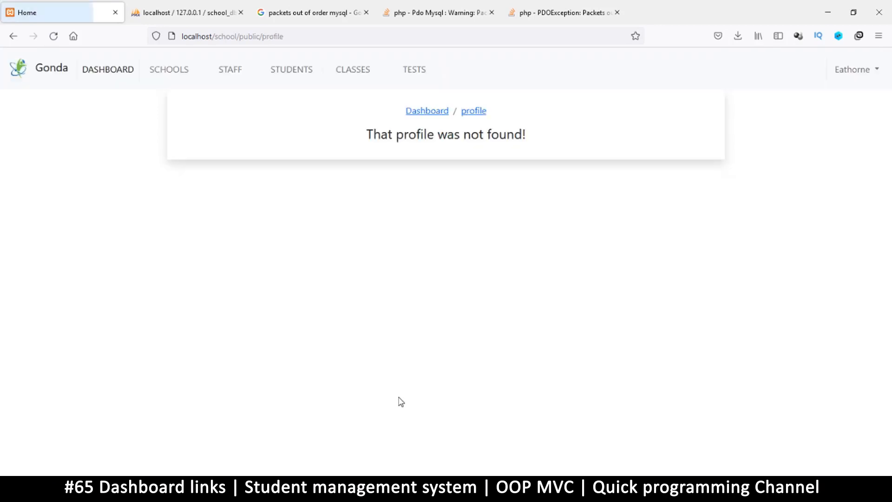
Reload the dashboard and visit the profile page, which reports 'That profile was not found!'
{"action": "left_click", "coordinate": [280, 36]}
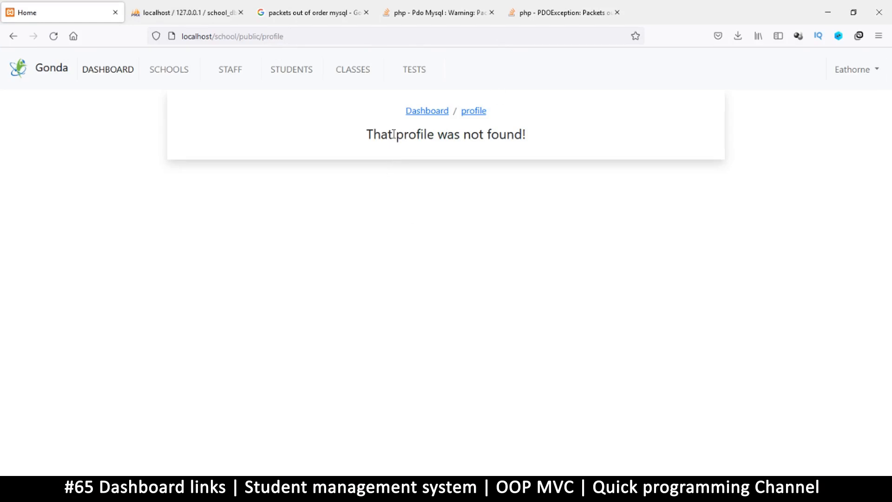
{"action": "mouse_move", "coordinate": [546, 136]}
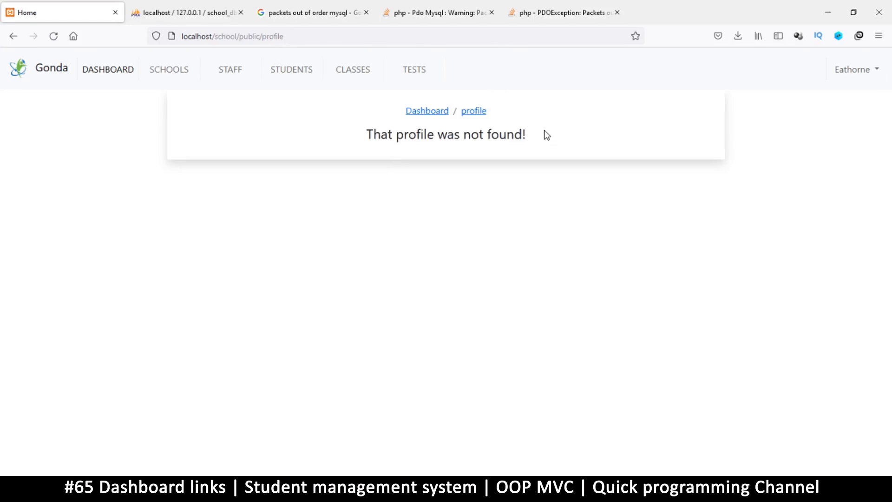
{"action": "mouse_move", "coordinate": [333, 171]}
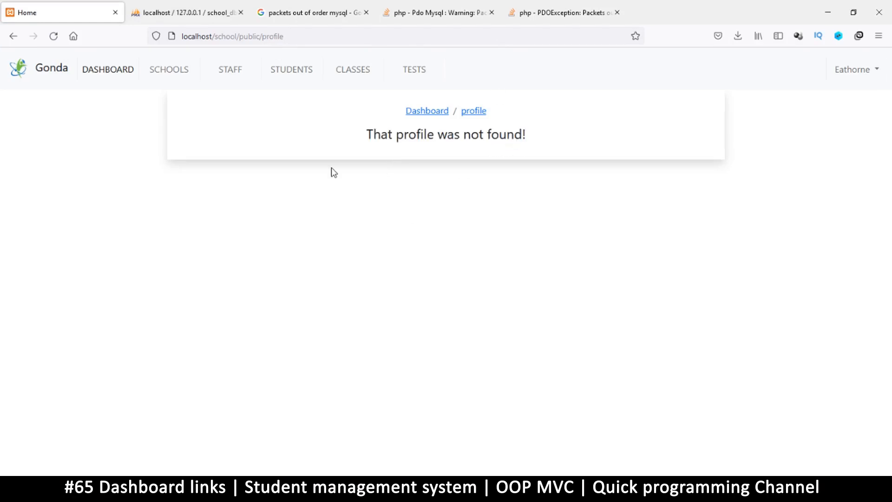
{"action": "left_click", "coordinate": [284, 36]}
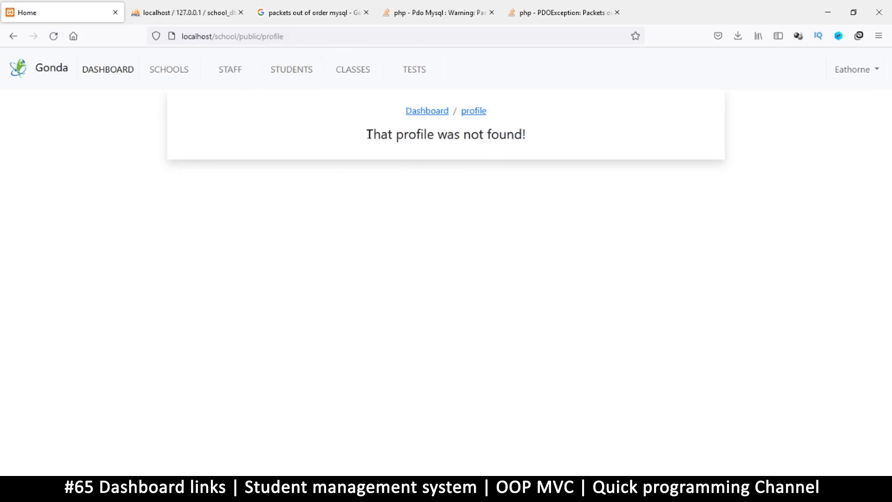
{"action": "mouse_move", "coordinate": [650, 166]}
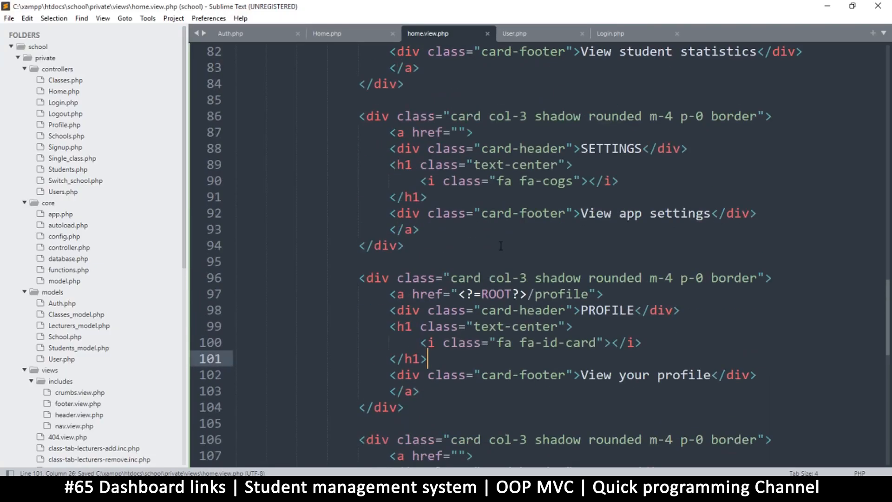
Open nav.view.php from the sidebar's views/includes folder
{"action": "scroll", "scroll_direction": "down", "scroll_amount": 3}
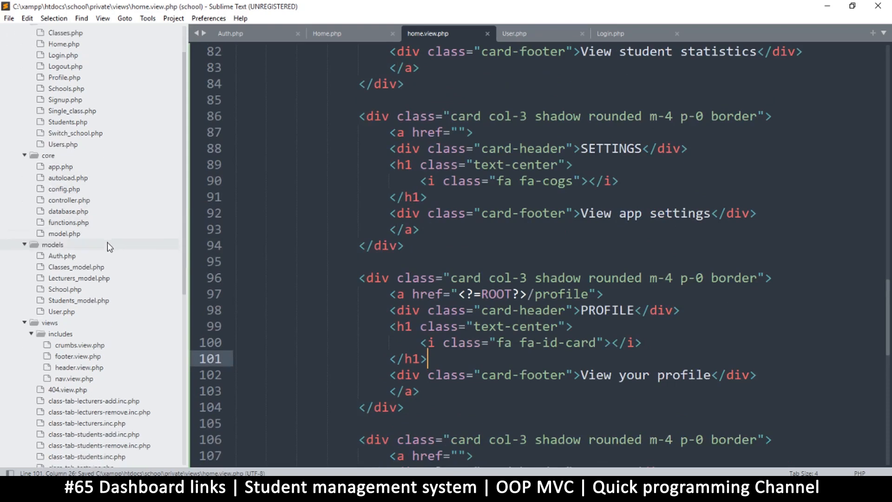
{"action": "scroll", "scroll_direction": "down", "scroll_amount": 3}
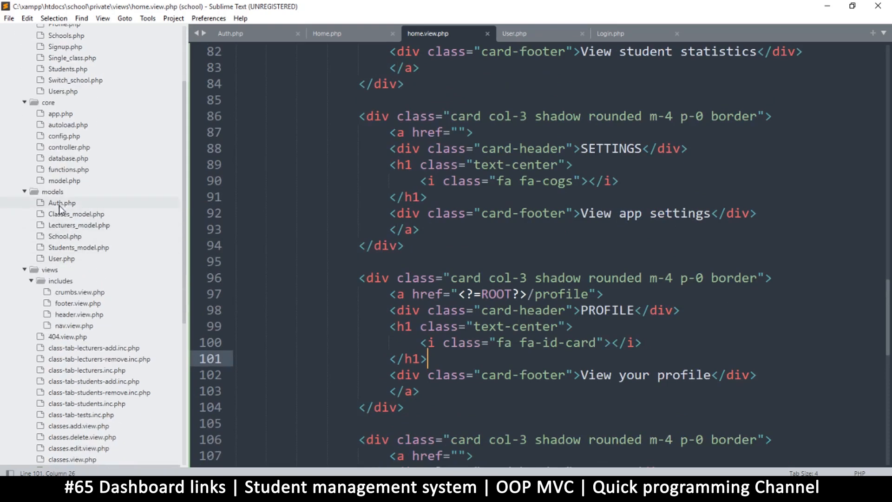
{"action": "scroll", "scroll_direction": "down", "scroll_amount": 3}
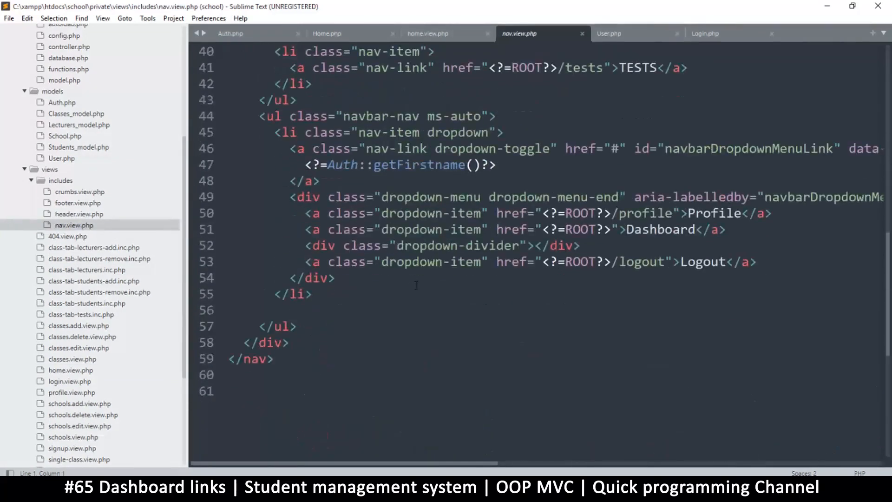
{"action": "double_click", "coordinate": [418, 166]}
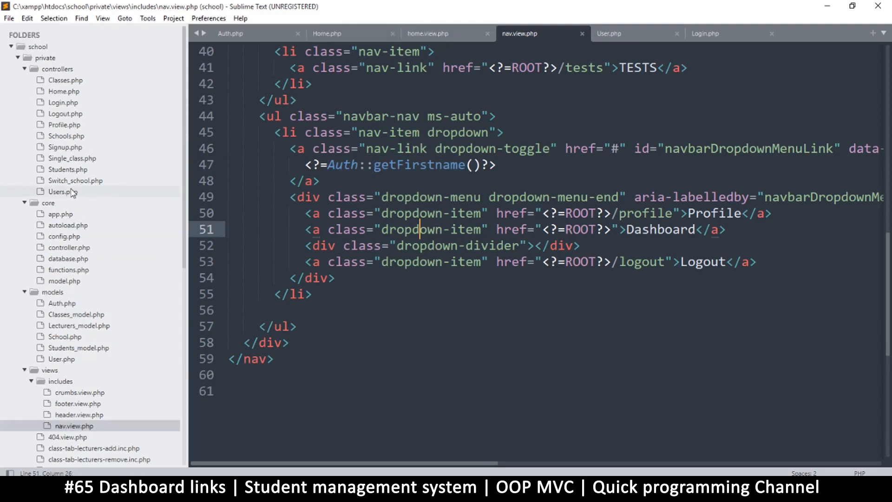
Switch to Profile.php and place the cursor at the end of the $user = new User(); line
{"action": "left_click", "coordinate": [63, 125]}
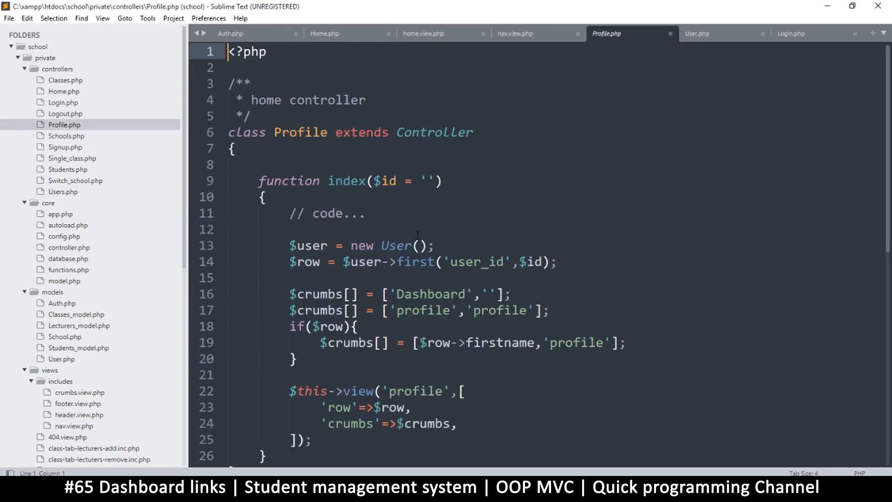
{"action": "scroll", "scroll_direction": "down", "scroll_amount": 3}
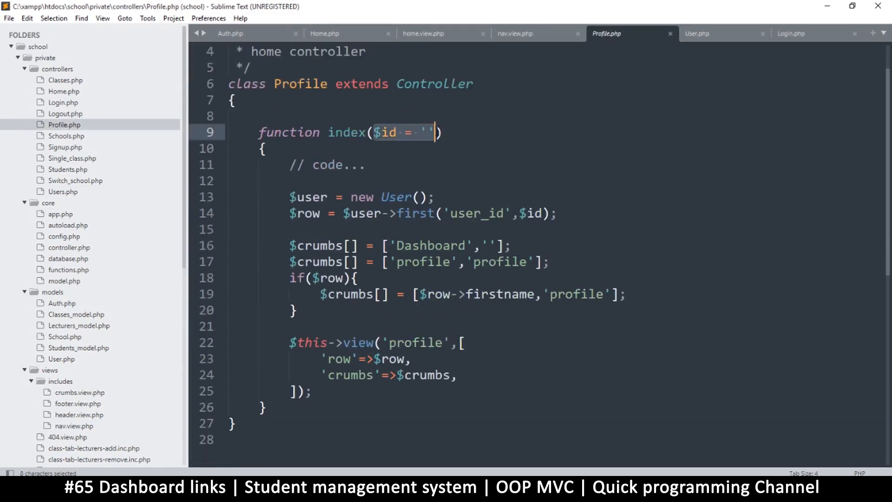
{"action": "left_click", "coordinate": [402, 214]}
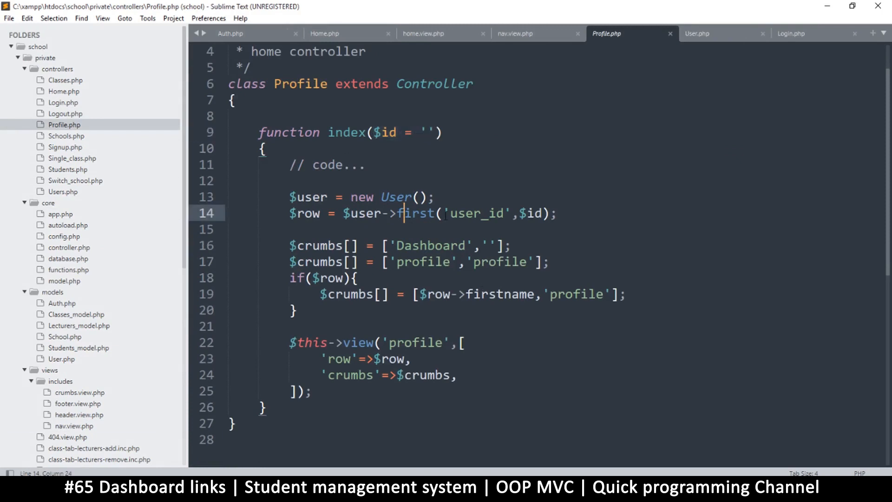
{"action": "double_click", "coordinate": [477, 213]}
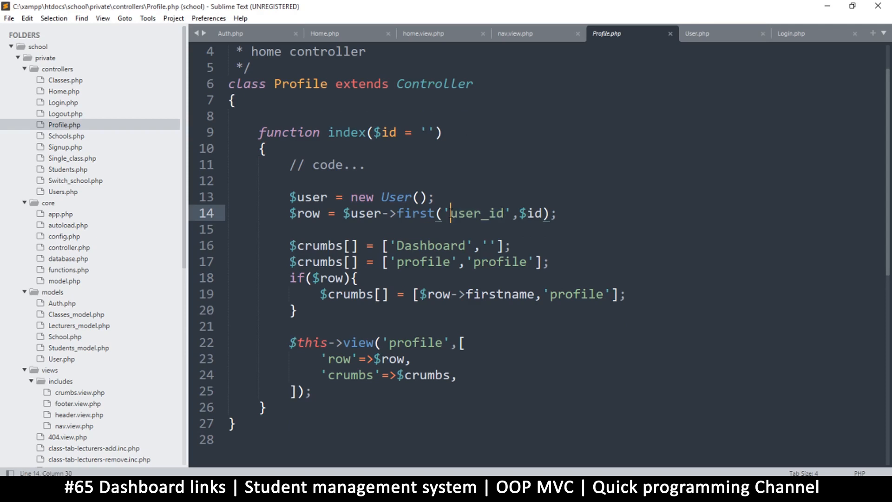
{"action": "double_click", "coordinate": [385, 132]}
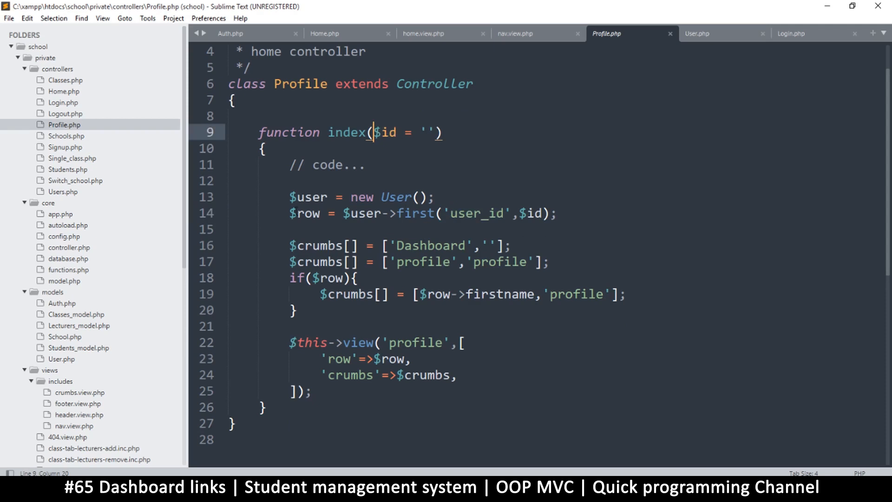
{"action": "left_click", "coordinate": [439, 197]}
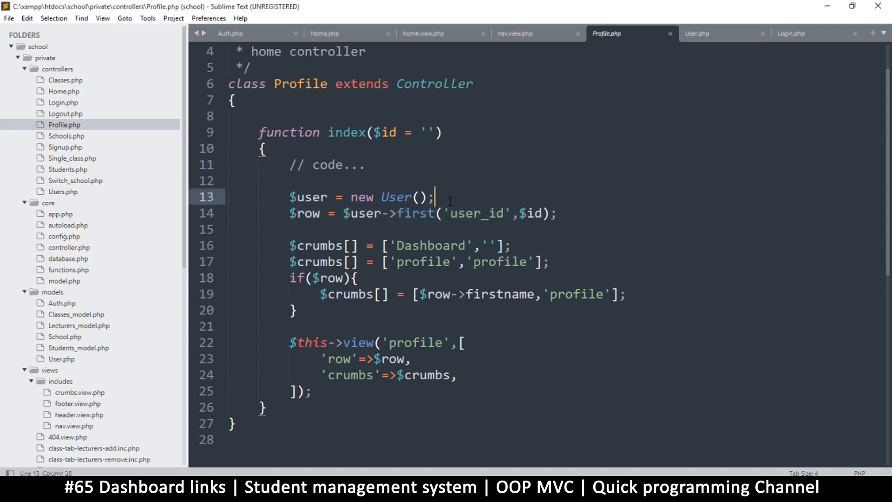
Add `$id = trim($id == '') ? Auth::getUser_id() : $id;` below line 13 of the index method
{"action": "key", "text": "Enter"}
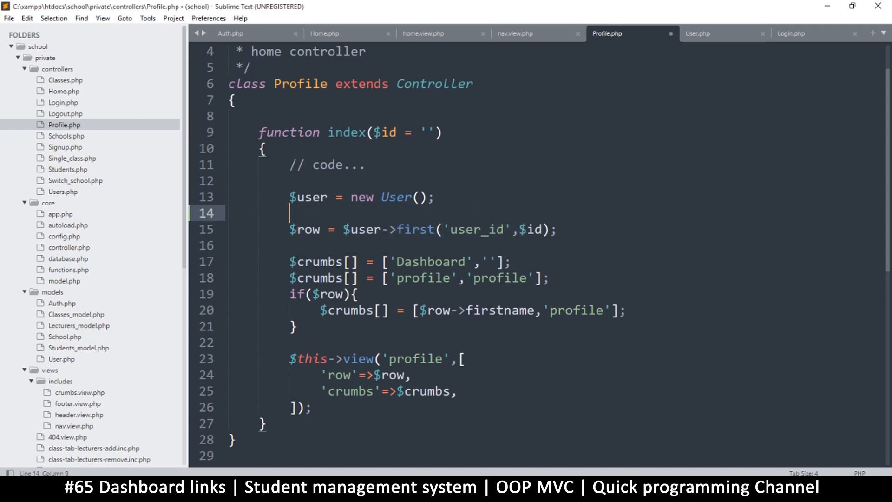
{"action": "type", "text": "$id ="}
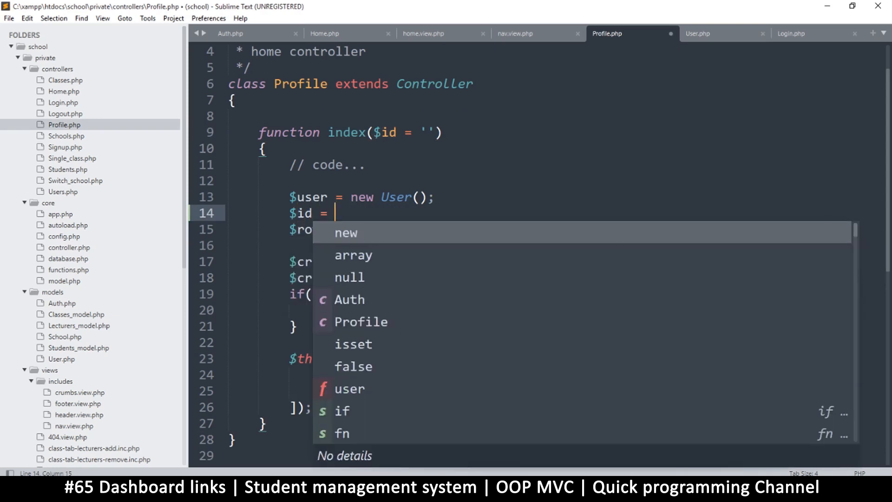
{"action": "type", "text": "$i"}
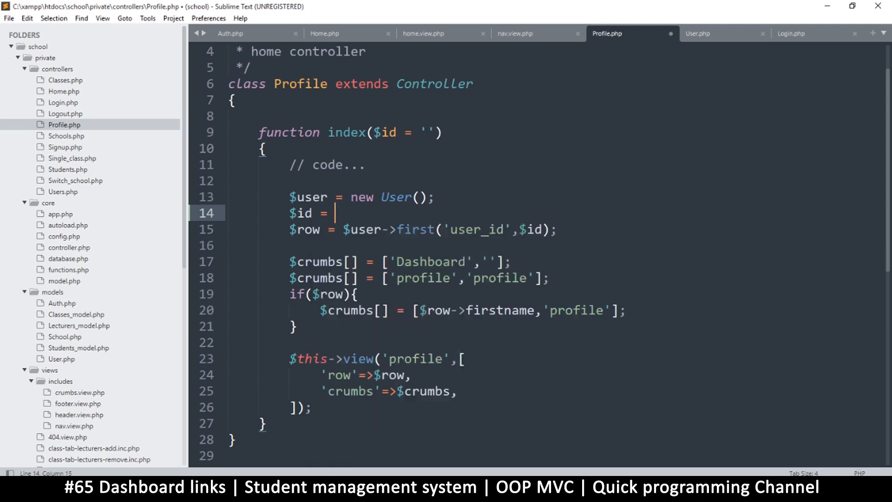
{"action": "type", "text": "trim("}
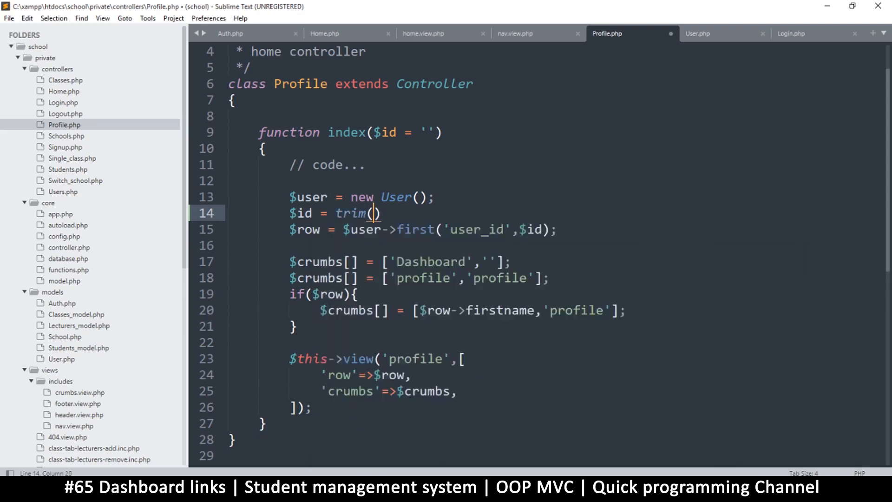
{"action": "type", "text": "$id == '"}
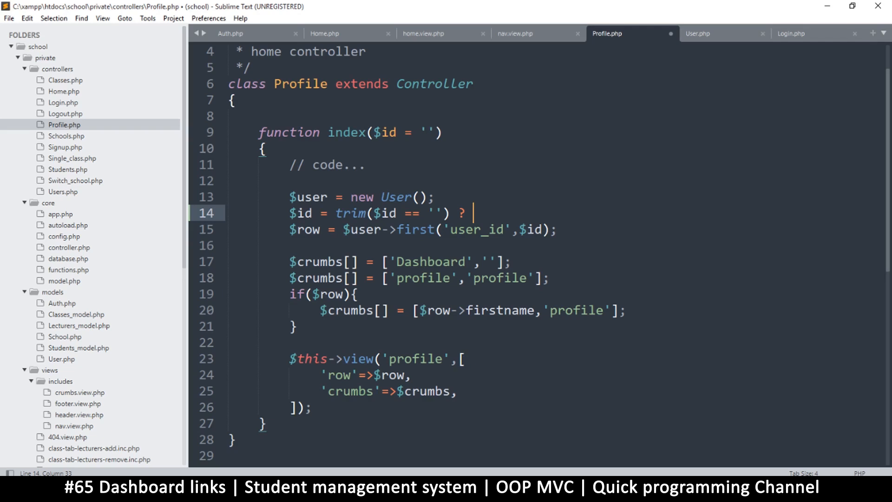
{"action": "type", "text": "Auth::getFirstname()"}
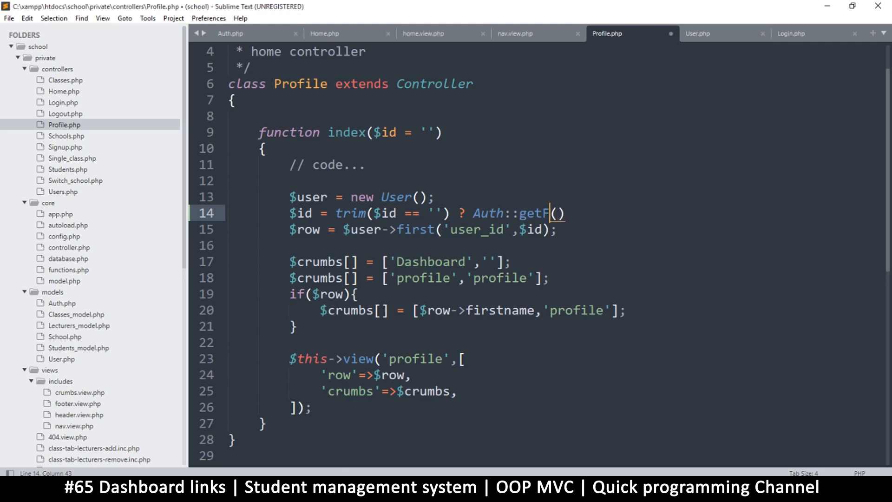
{"action": "type", "text": "U"}
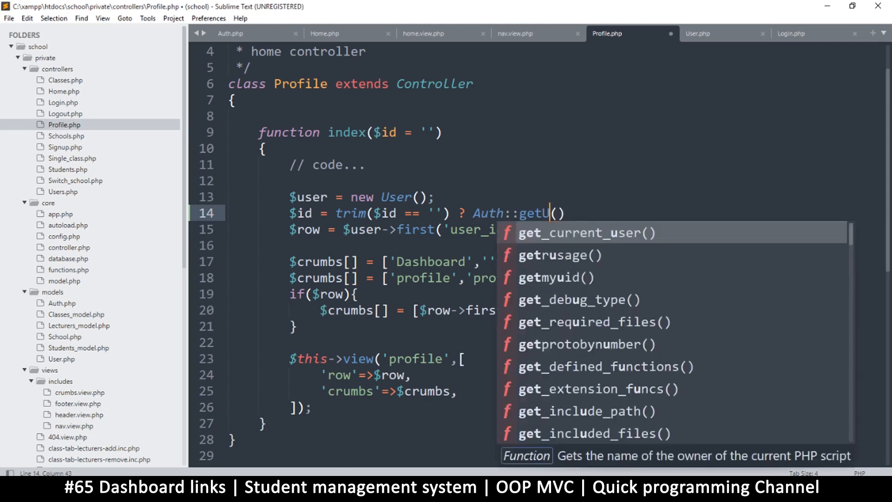
{"action": "type", "text": "ser_id"}
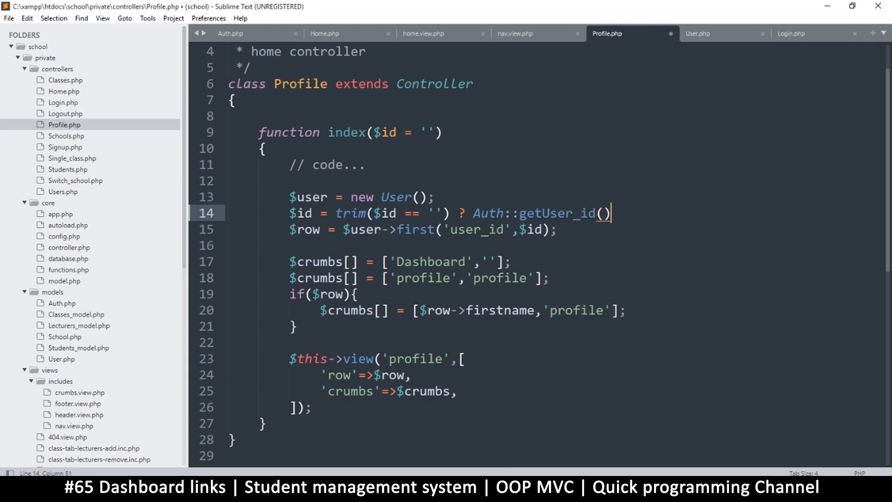
{"action": "type", "text": ":"}
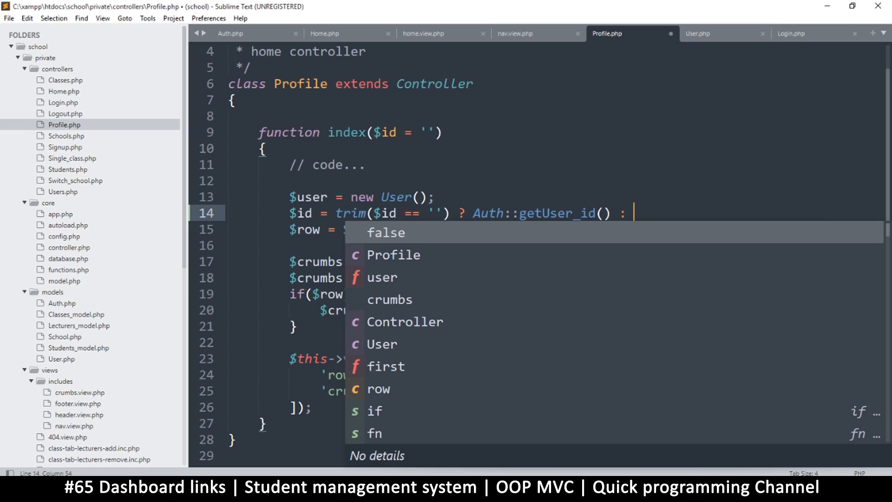
{"action": "type", "text": "$id;"}
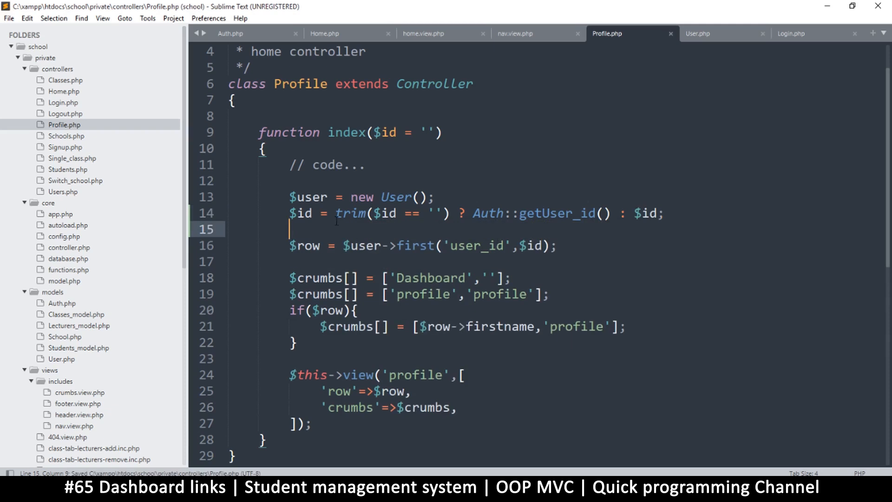
{"action": "double_click", "coordinate": [487, 213]}
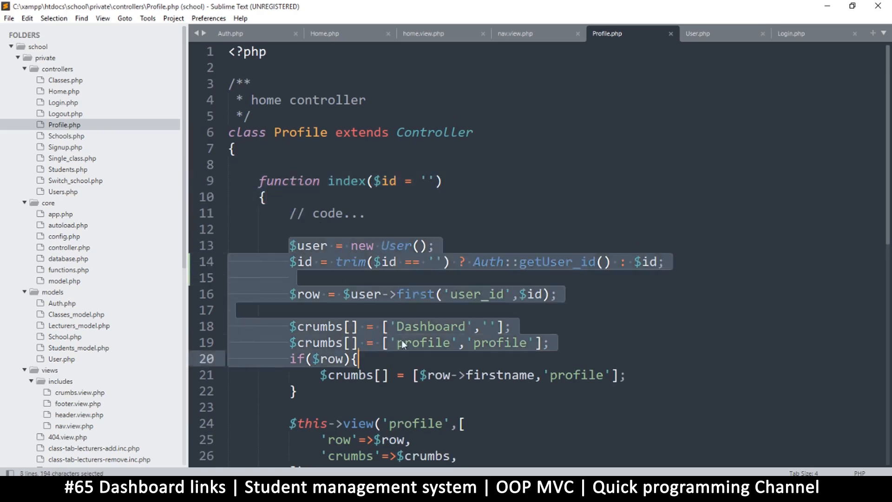
Copy the if(!Auth::logged_in()) redirect block from Home.php and return to the Profile controller
{"action": "left_click", "coordinate": [401, 327]}
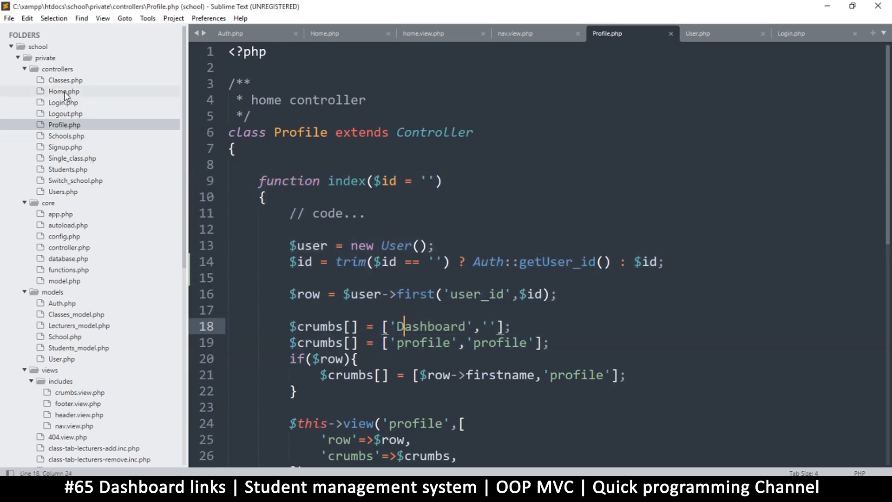
{"action": "left_click", "coordinate": [61, 91]}
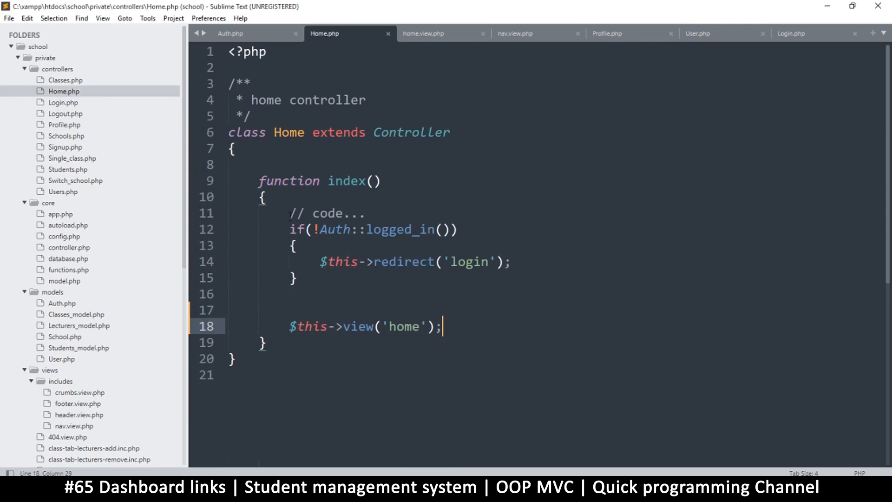
{"action": "left_click_drag", "start_coordinate": [303, 213], "coordinate": [295, 278]}
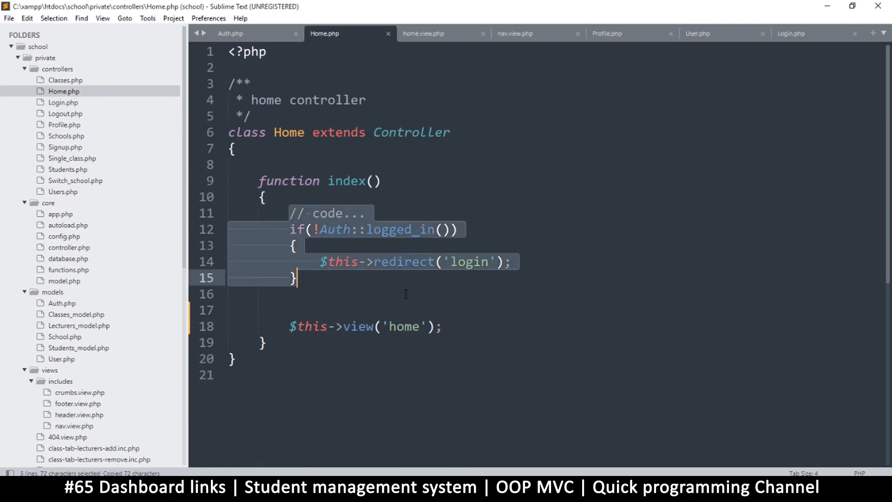
{"action": "left_click", "coordinate": [699, 33]}
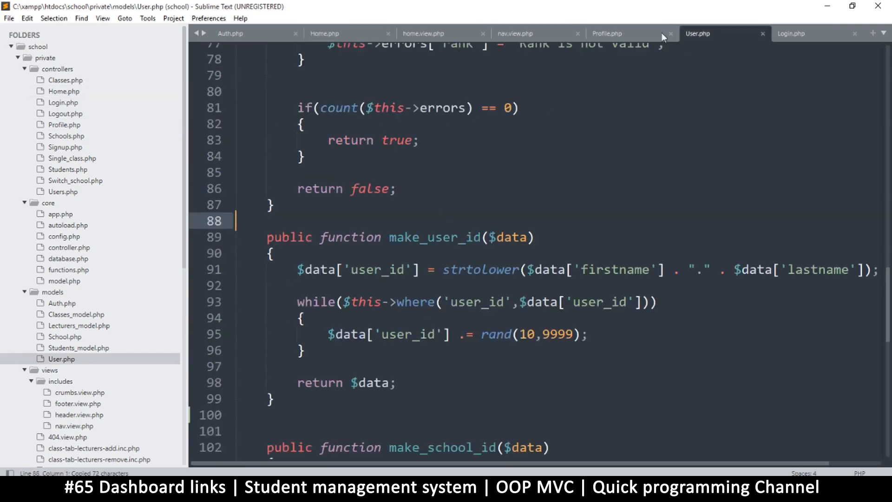
{"action": "left_click", "coordinate": [608, 33]}
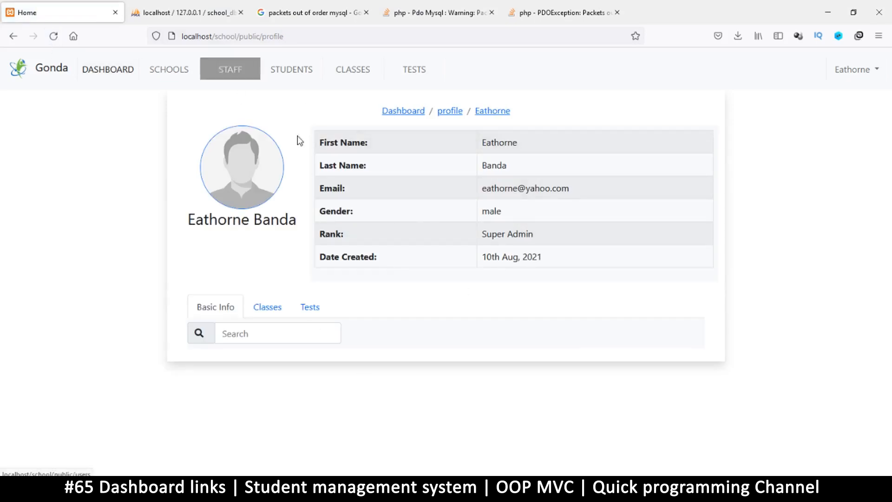
{"action": "left_click", "coordinate": [230, 69]}
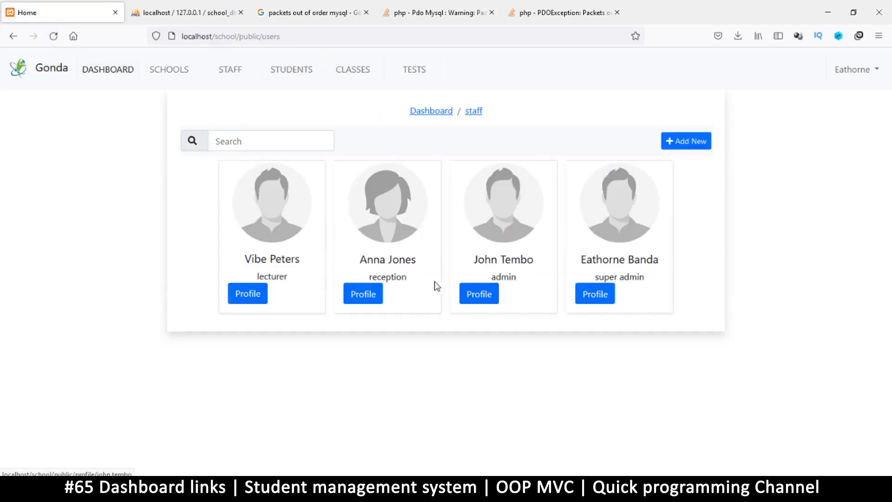
{"action": "left_click", "coordinate": [362, 293]}
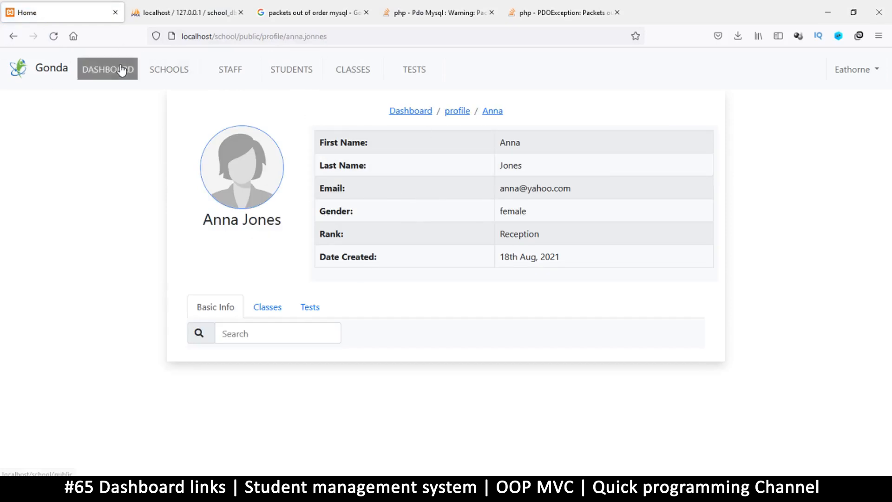
{"action": "left_click", "coordinate": [108, 68]}
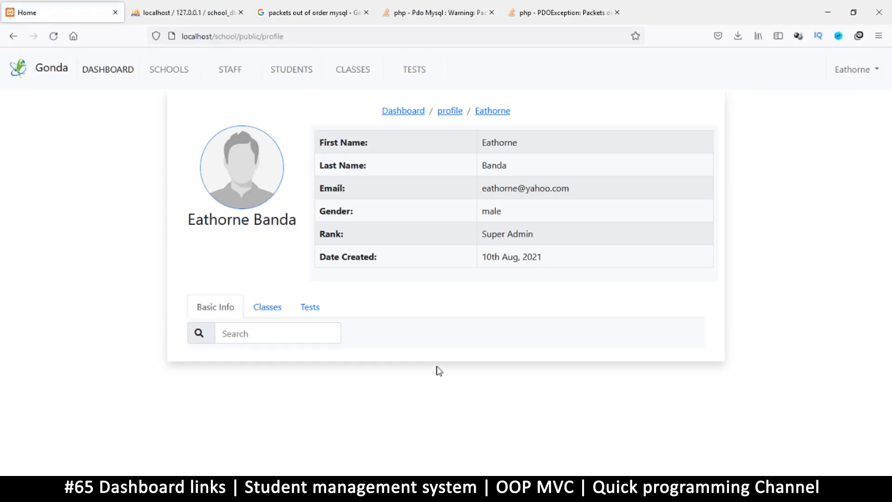
{"action": "left_click", "coordinate": [107, 68]}
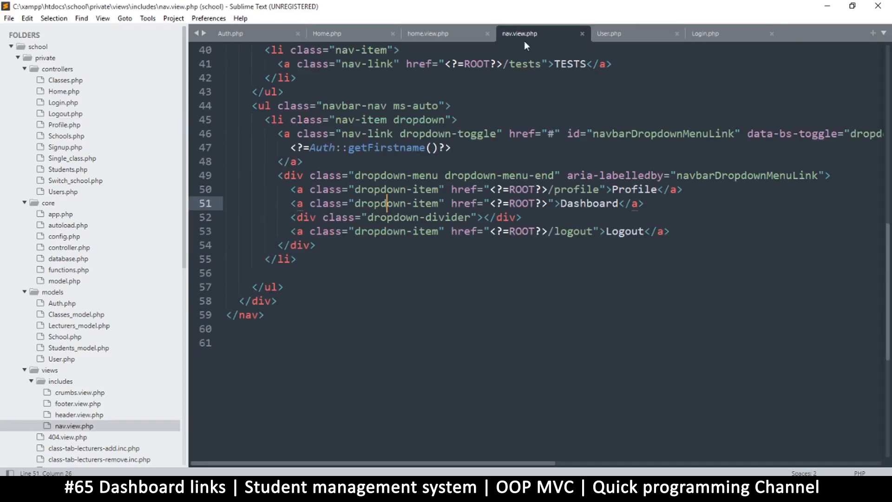
In home.view.php, set the settings, profile and logout links to <?=ROOT?>/settings, /profile and /logout
{"action": "left_click", "coordinate": [429, 33]}
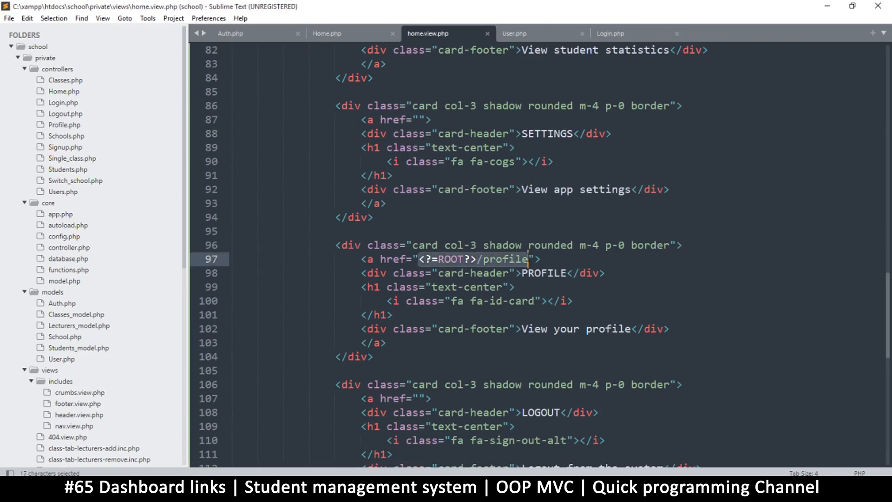
{"action": "key", "text": "ctrl+c"}
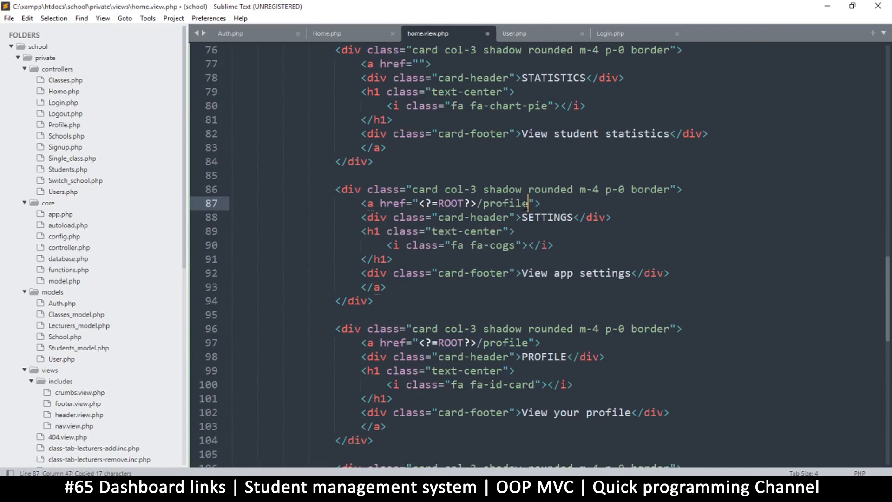
{"action": "type", "text": "/s"}
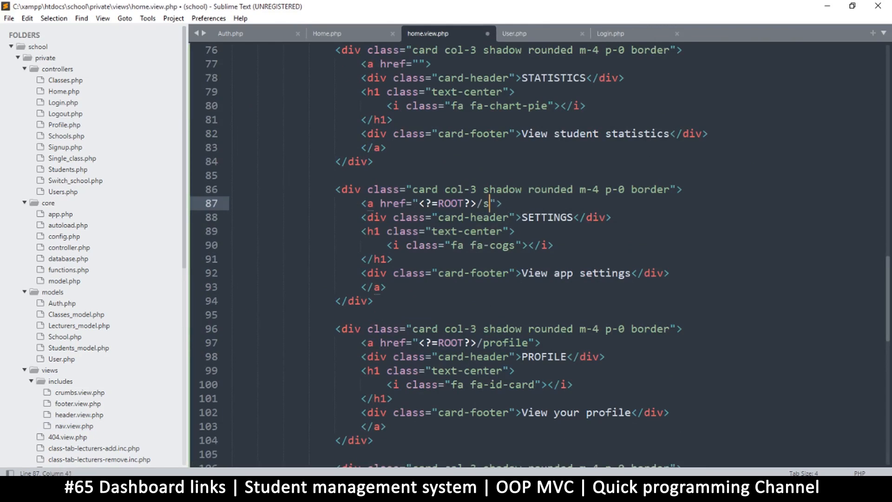
{"action": "type", "text": "ettings"}
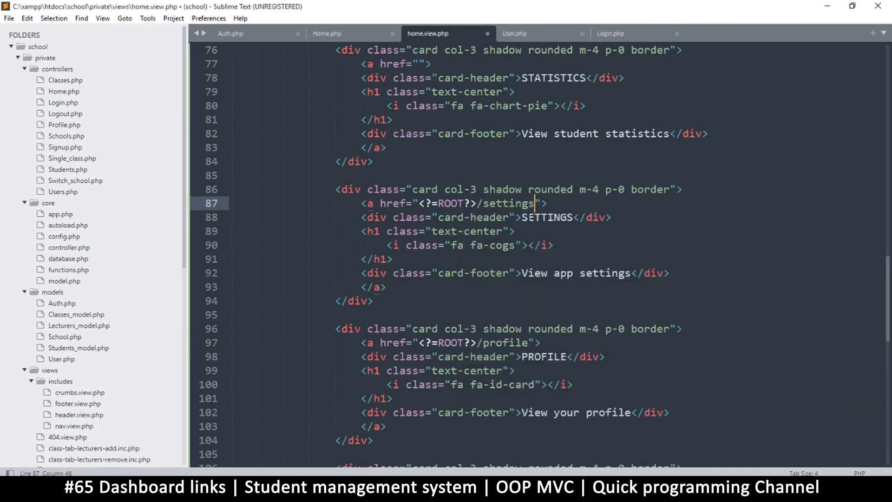
{"action": "scroll", "scroll_direction": "down", "scroll_amount": 3}
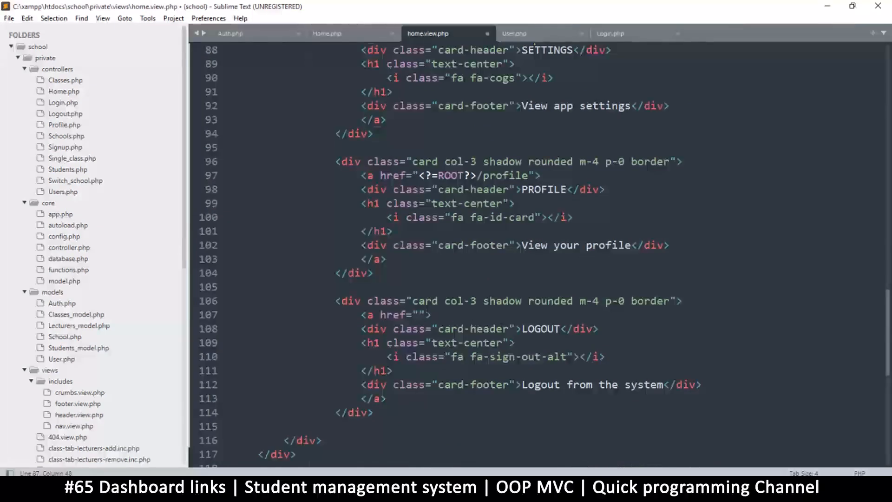
{"action": "type", "text": "<?=ROOT?>/profile"}
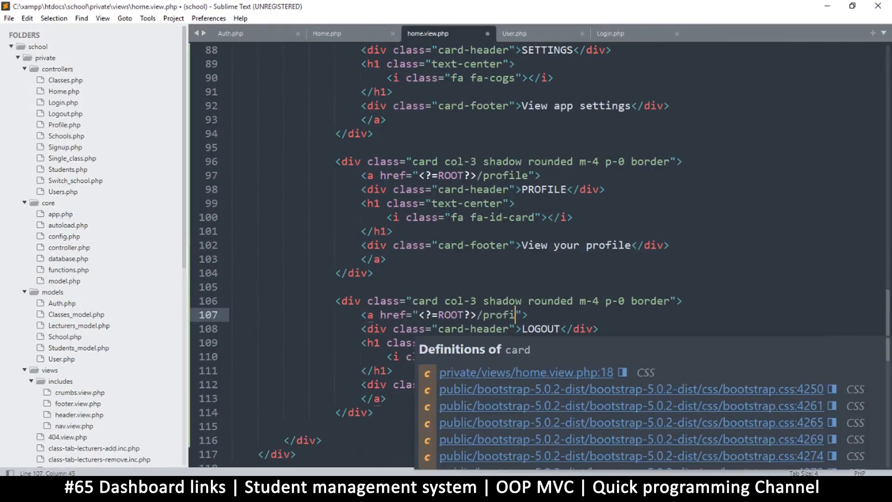
{"action": "type", "text": "logout"}
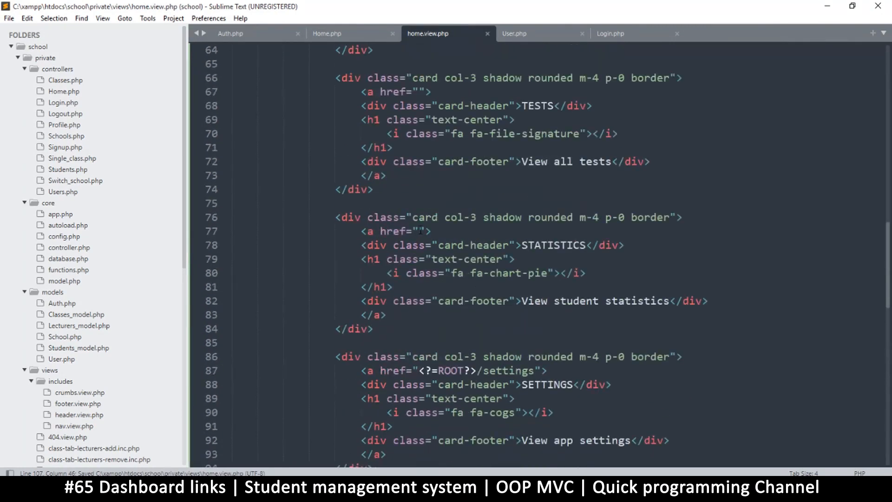
Point the Statistics and Tests cards at <?=ROOT?>/statistics and /tests
{"action": "type", "text": "<?=ROOT?>/profile"}
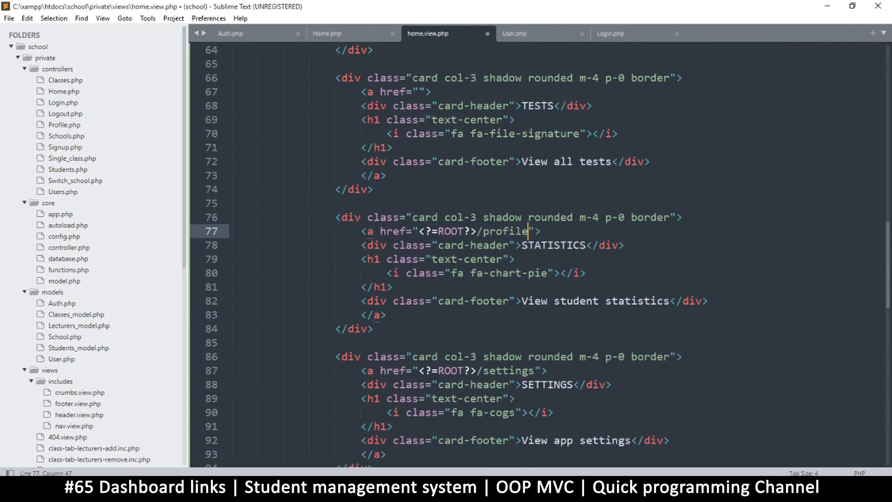
{"action": "type", "text": "stat"}
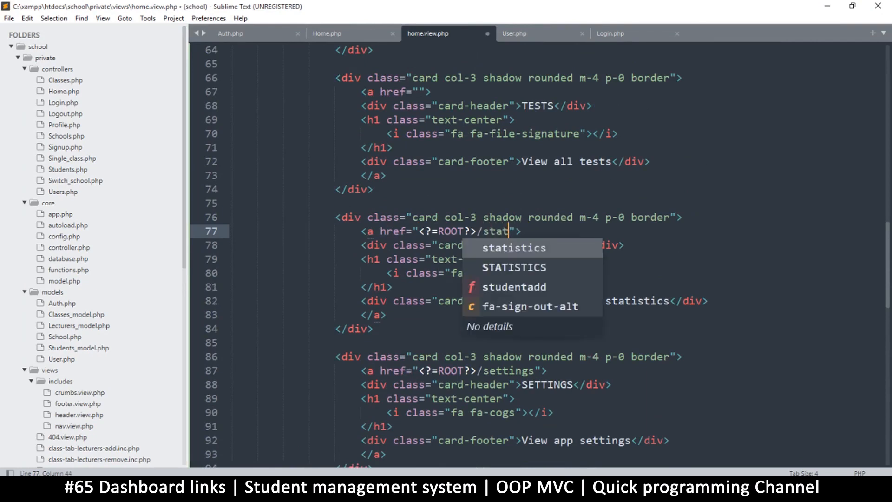
{"action": "key", "text": "Tab"}
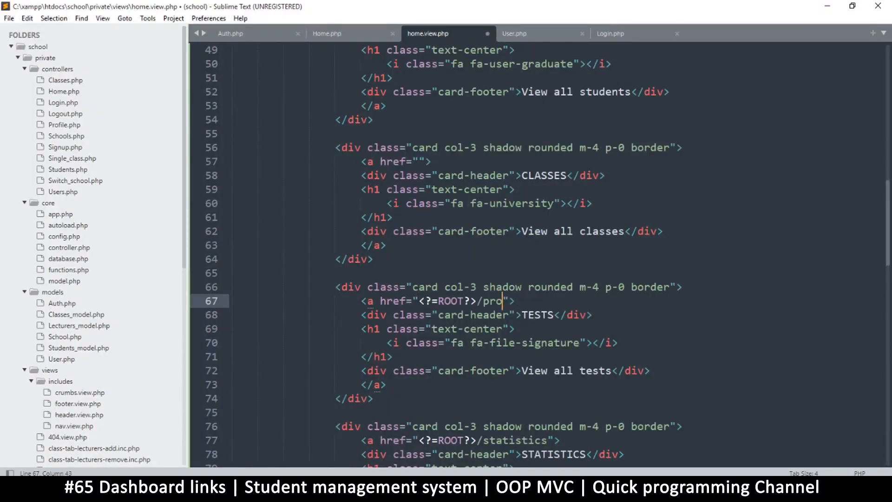
{"action": "type", "text": "tests"}
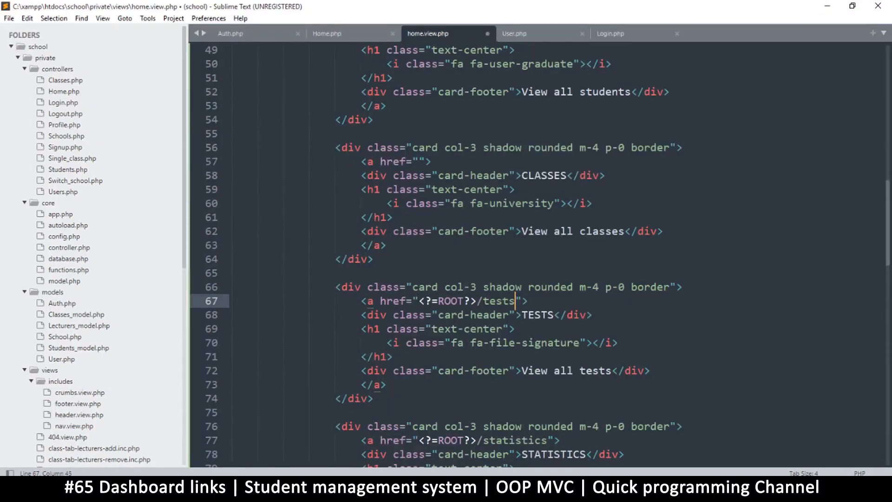
Point the Classes, Staff and Schools cards at <?=ROOT?>/classes, /users and /schools
{"action": "left_click", "coordinate": [420, 162]}
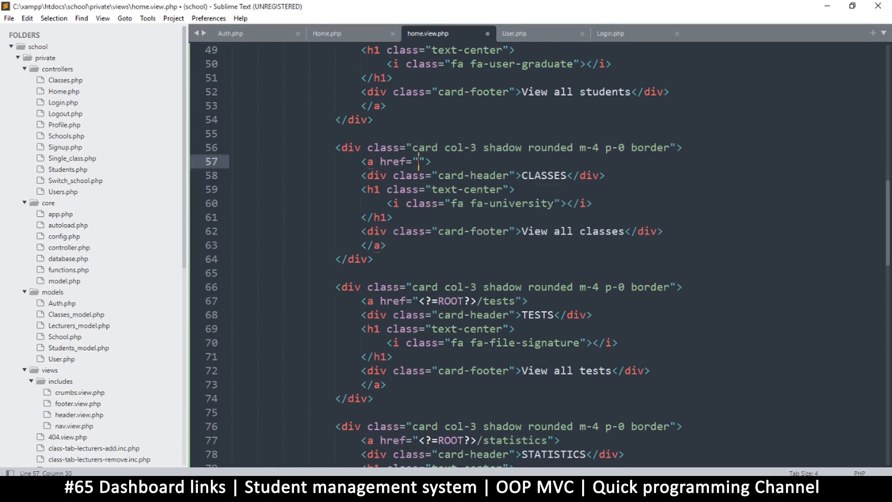
{"action": "type", "text": "<?=ROOT?>"}
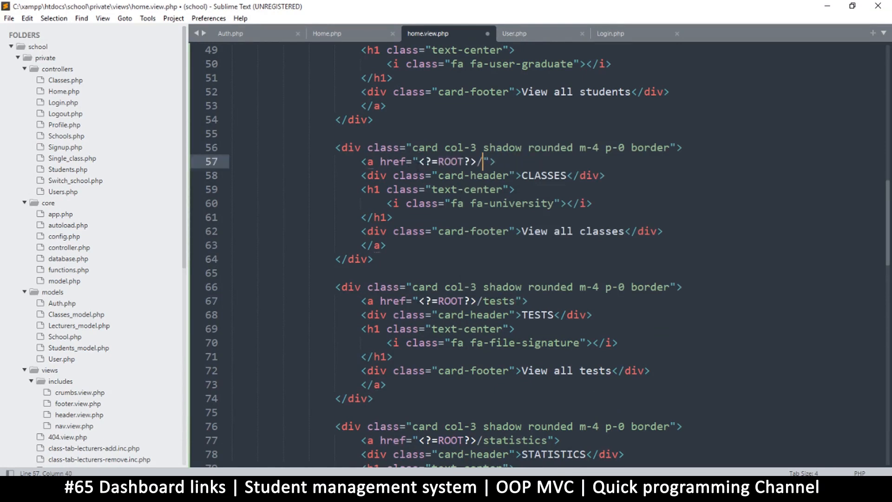
{"action": "type", "text": "/classes"}
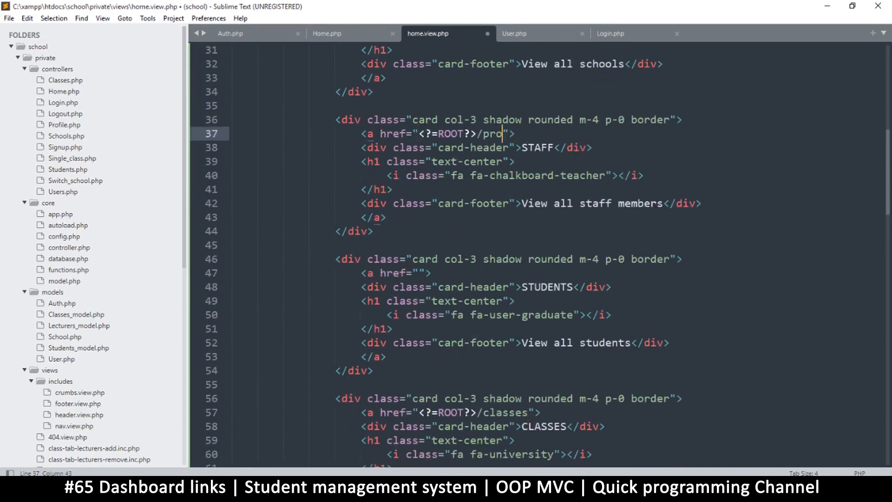
{"action": "type", "text": "users"}
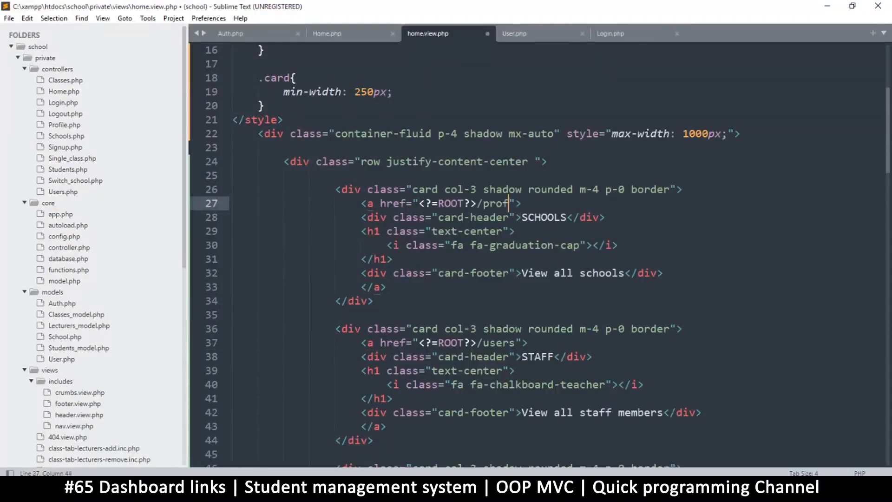
{"action": "type", "text": "school"}
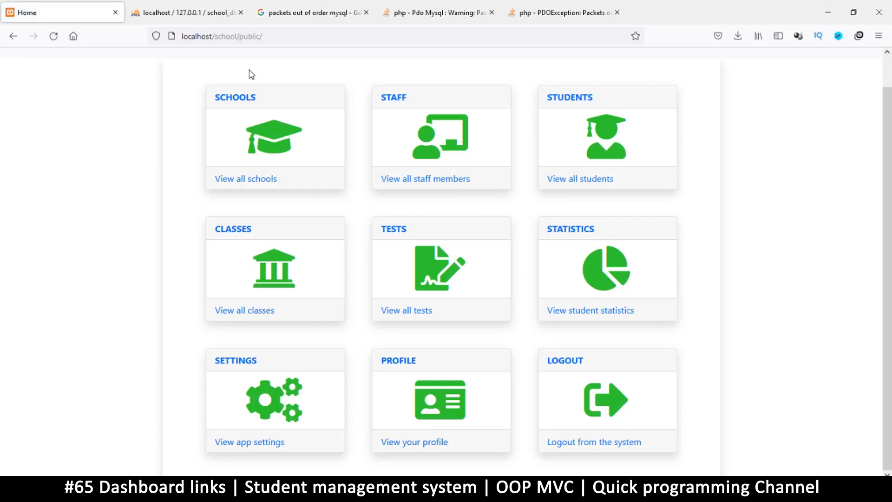
Try the Schools and Staff cards, return to the dashboard, then load the students list
{"action": "left_click", "coordinate": [245, 178]}
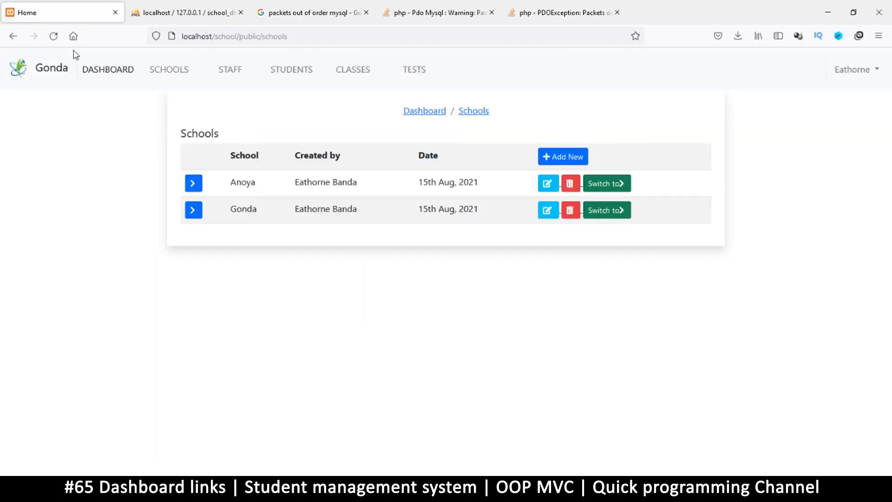
{"action": "left_click", "coordinate": [231, 68]}
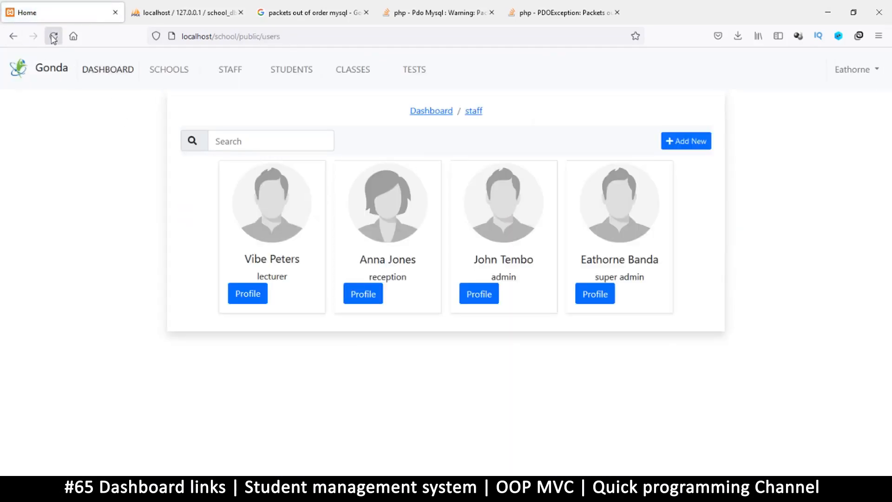
{"action": "left_click", "coordinate": [15, 36]}
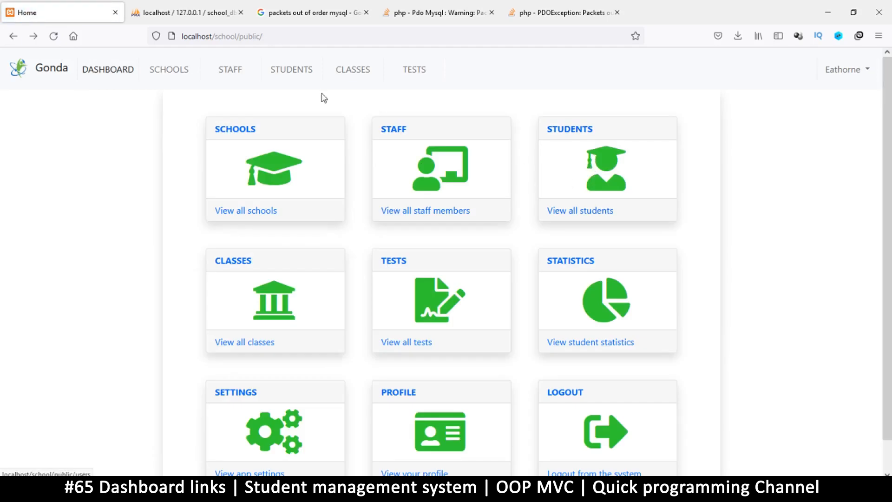
{"action": "left_click", "coordinate": [292, 68]}
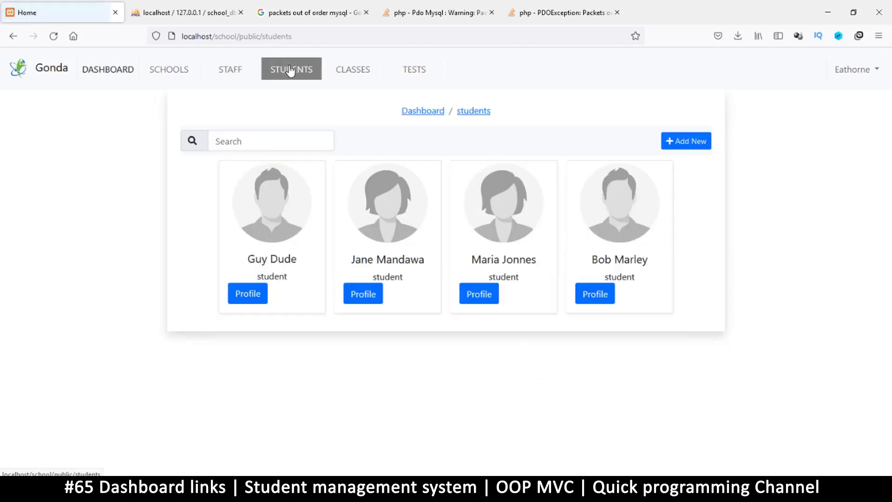
{"action": "left_click", "coordinate": [108, 68]}
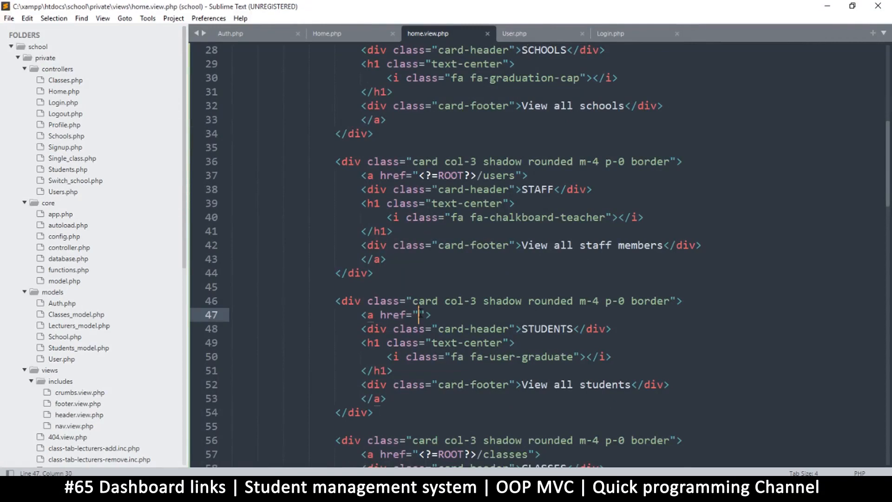
Set the Students card href to <?=ROOT?>/students and save home.view.php
{"action": "type", "text": "<?=ROOT?>/p"}
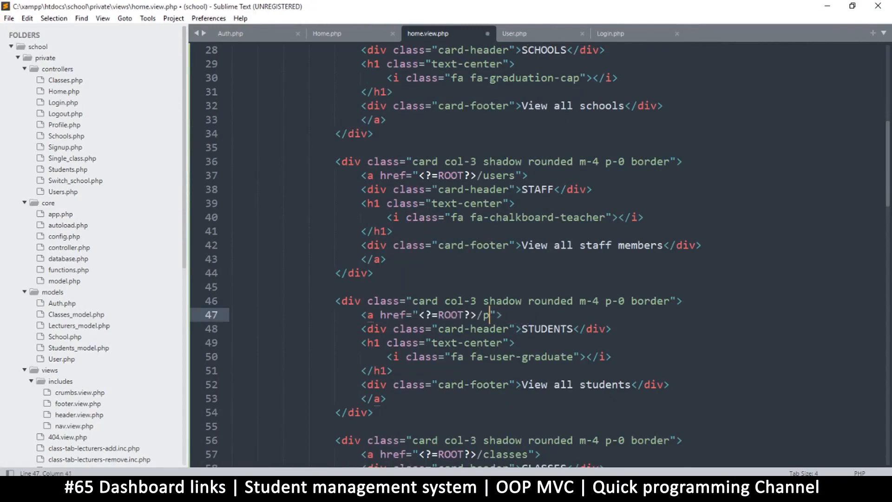
{"action": "type", "text": "tudents"}
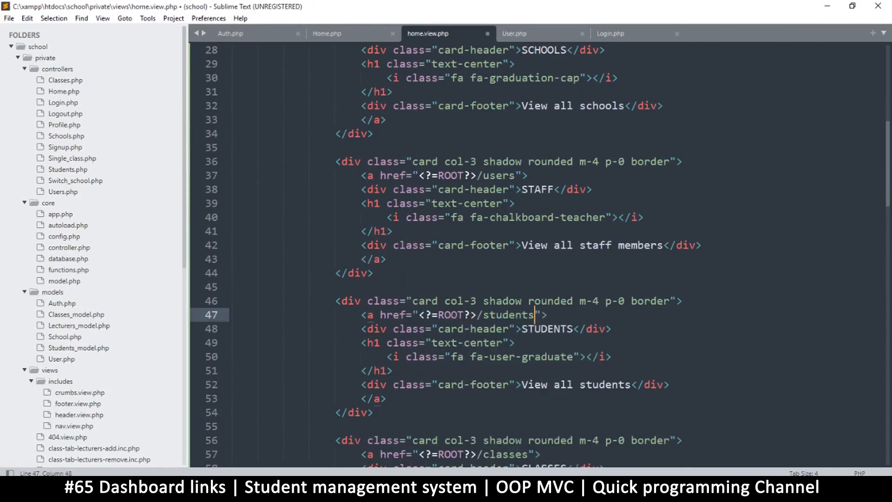
{"action": "key", "text": "ctrl+s"}
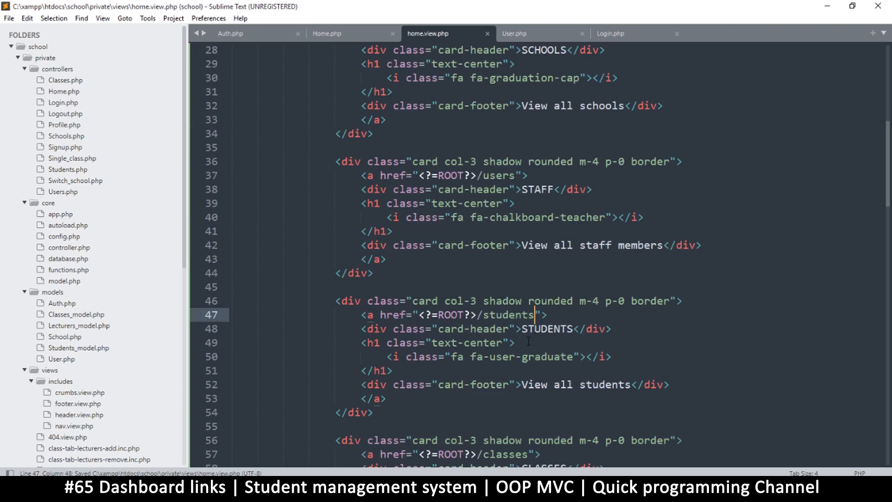
{"action": "scroll", "scroll_direction": "down", "scroll_amount": 3}
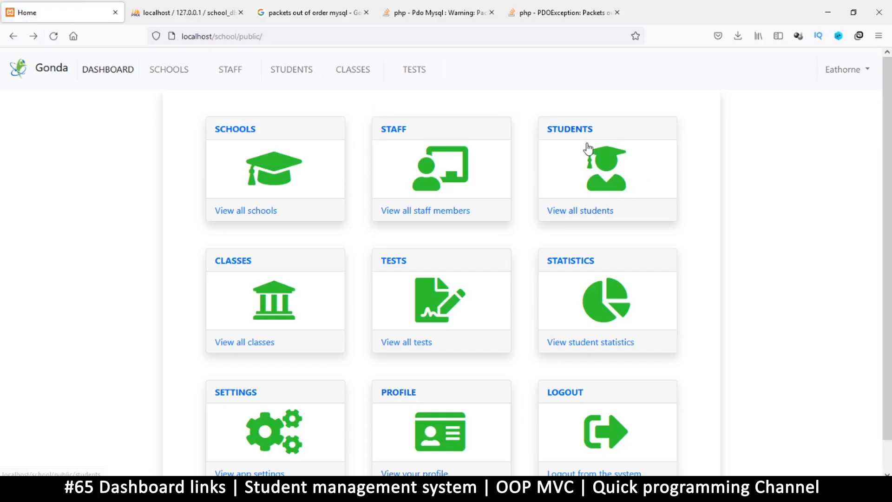
{"action": "mouse_move", "coordinate": [565, 266]}
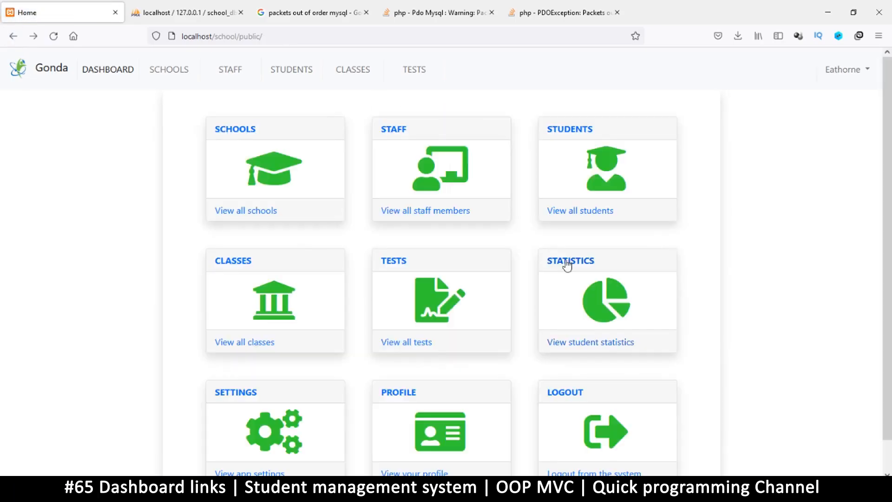
Open the Classes card from the dashboard, go back, and try the Statistics card
{"action": "scroll", "scroll_direction": "down", "scroll_amount": 3}
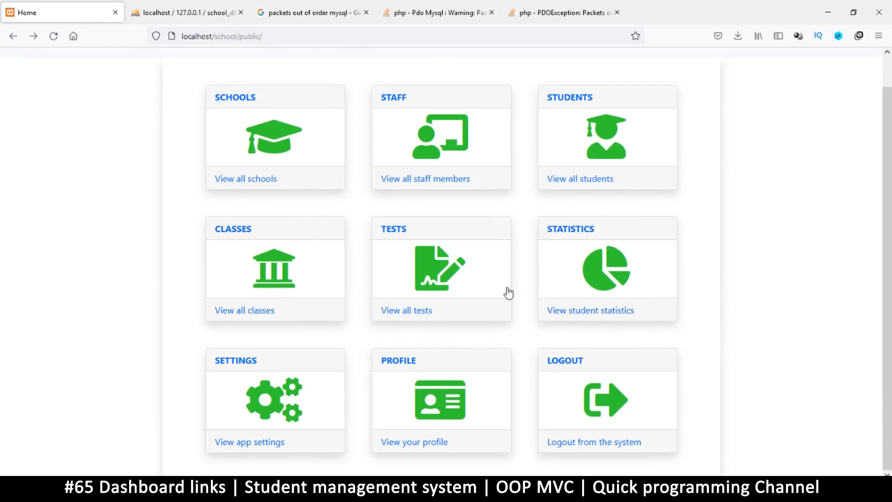
{"action": "left_click", "coordinate": [243, 310]}
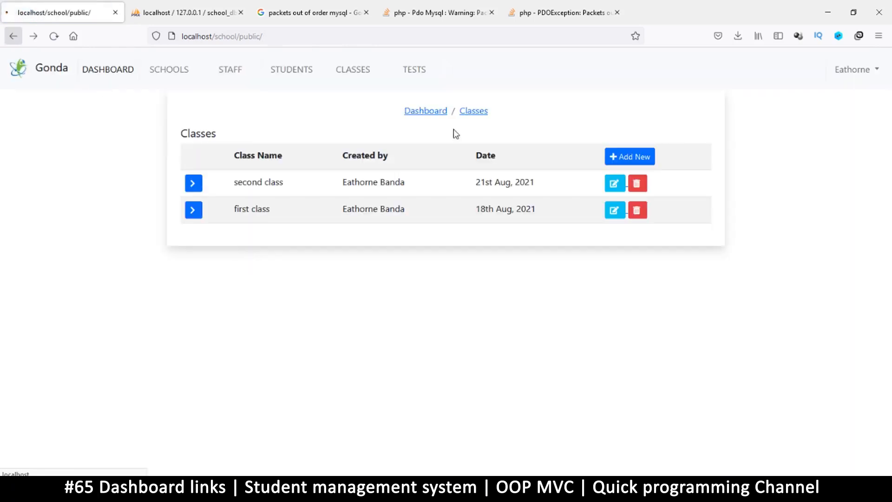
{"action": "left_click", "coordinate": [107, 69]}
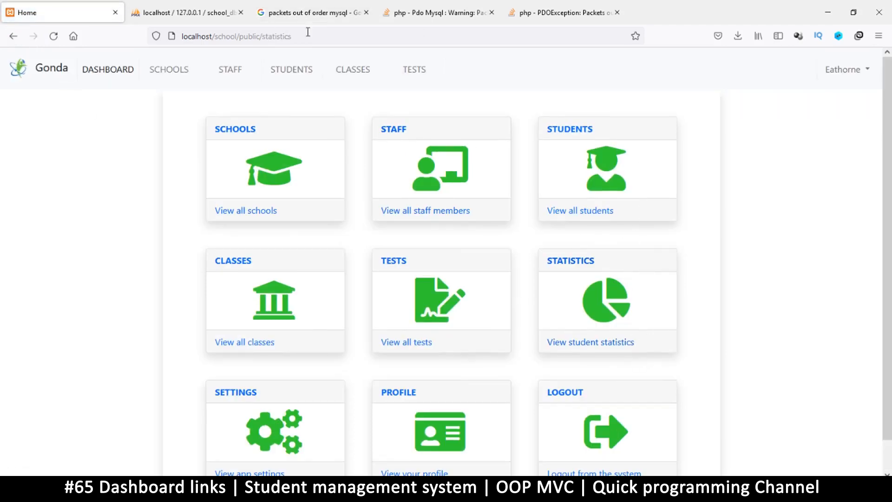
{"action": "scroll", "scroll_direction": "down", "scroll_amount": 3}
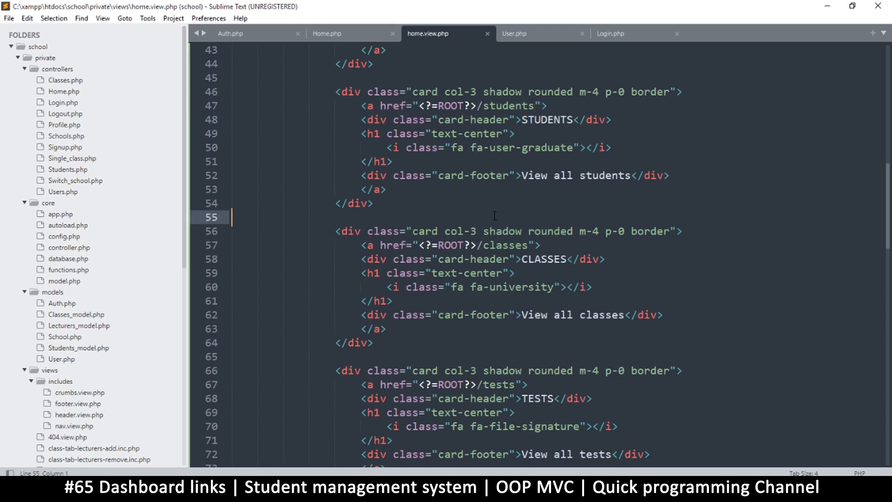
Open core/app.php and select the closing brace of the file_exists controller check
{"action": "key", "text": "ctrl+s"}
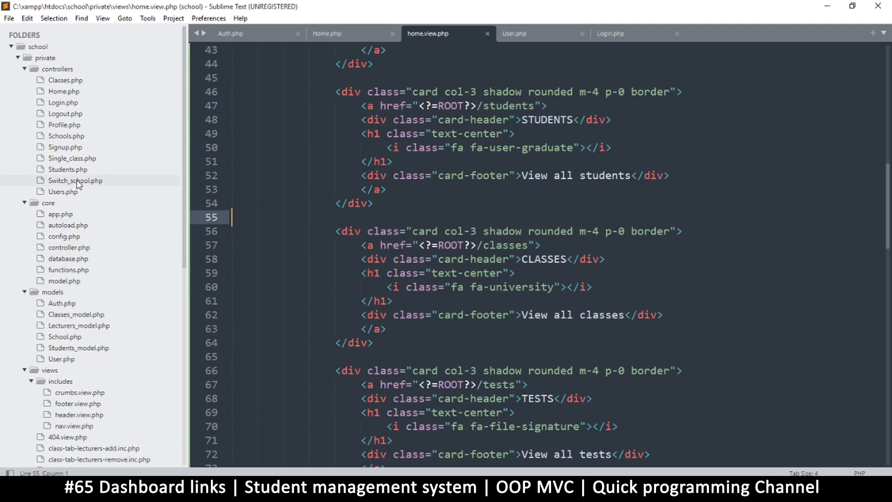
{"action": "left_click", "coordinate": [60, 213]}
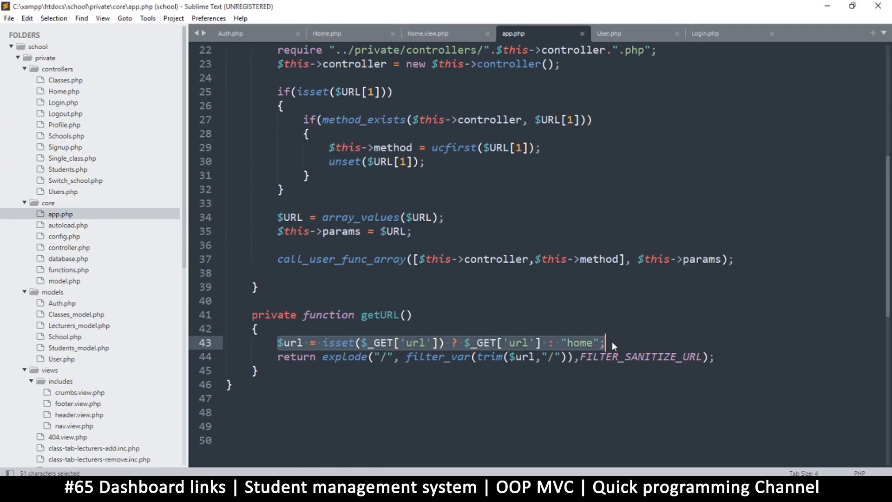
{"action": "key", "text": "ctrl+s"}
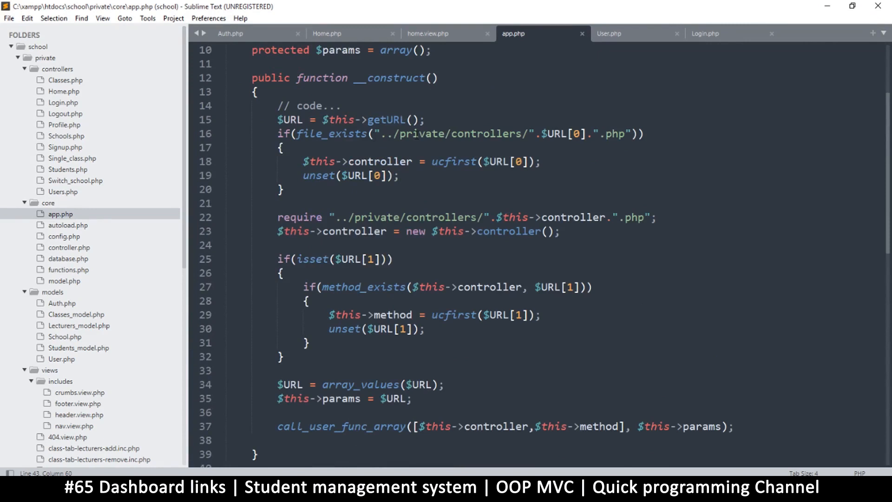
{"action": "left_click_drag", "start_coordinate": [399, 133], "coordinate": [521, 133]}
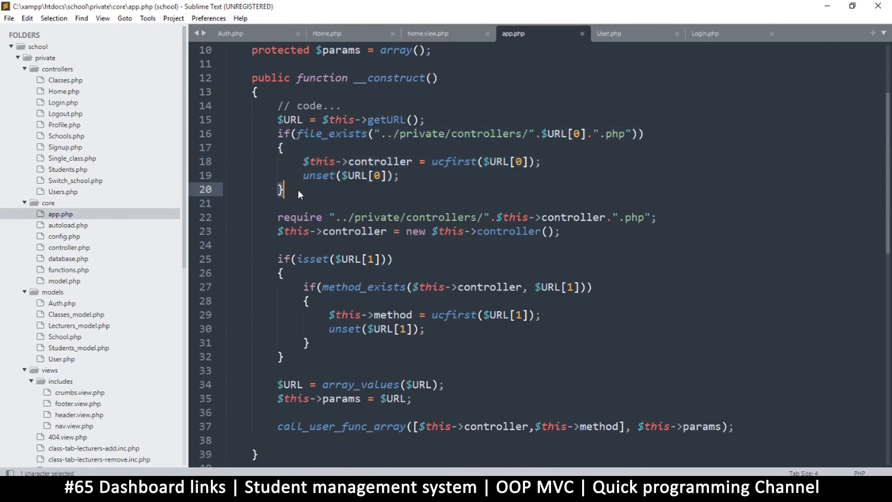
Add an else branch echoing "controller not found"; after the file_exists check and save
{"action": "type", "text": "else"}
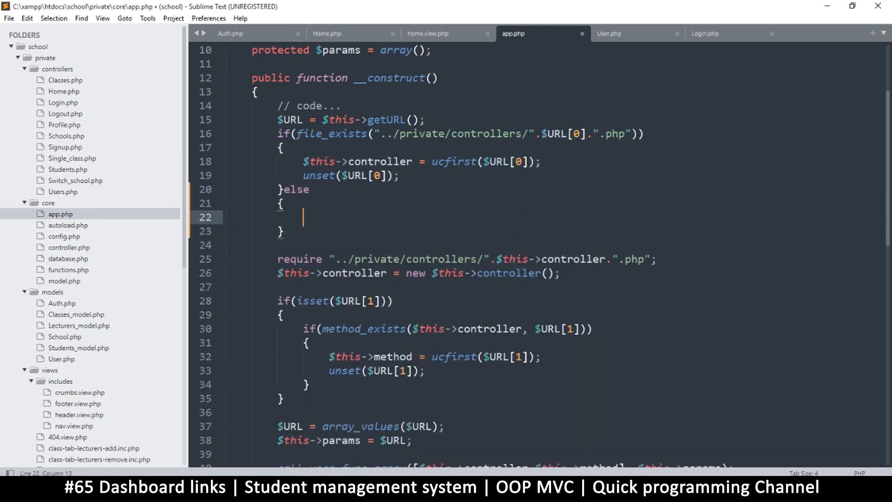
{"action": "key", "text": "ctrl+s"}
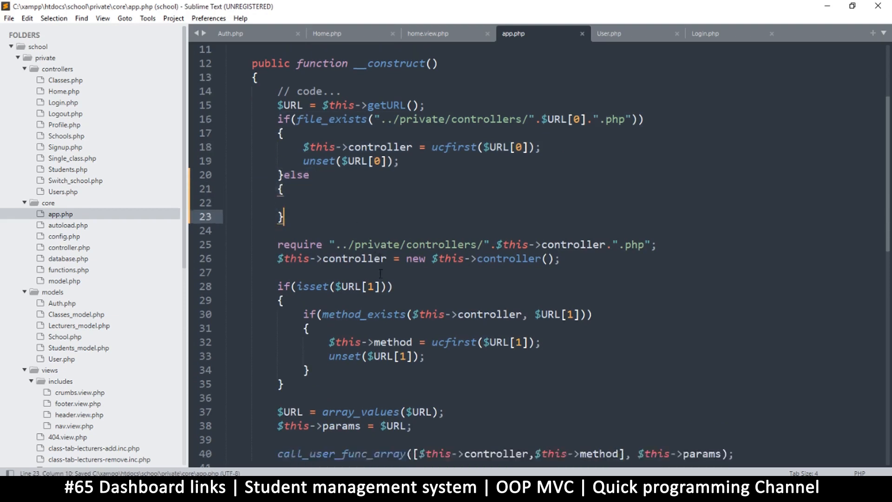
{"action": "scroll", "scroll_direction": "down", "scroll_amount": 3}
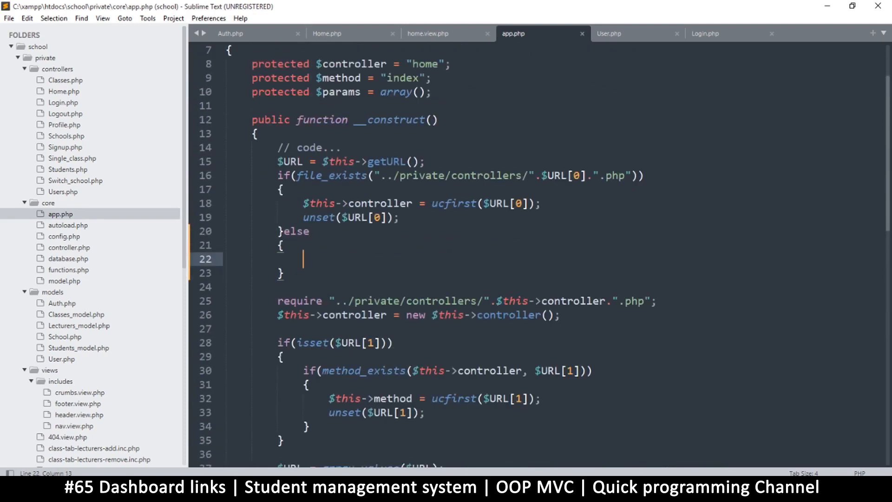
{"action": "type", "text": "echo \""}
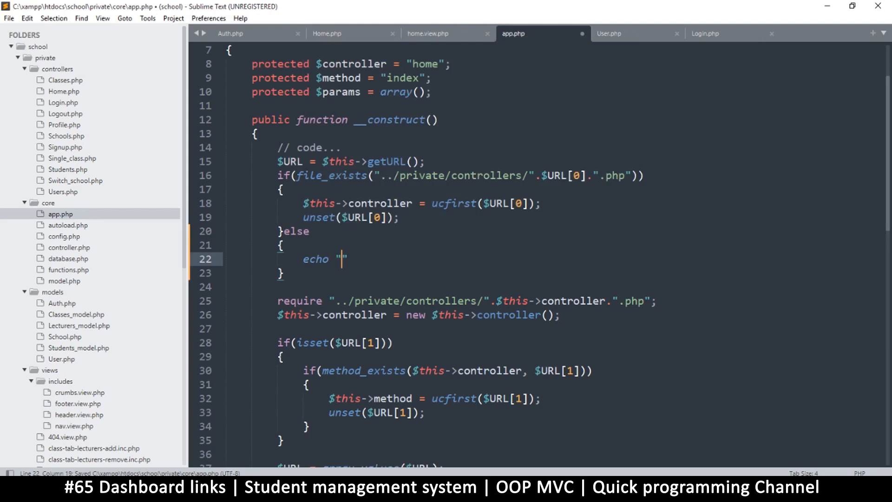
{"action": "type", "text": "controller not found"}
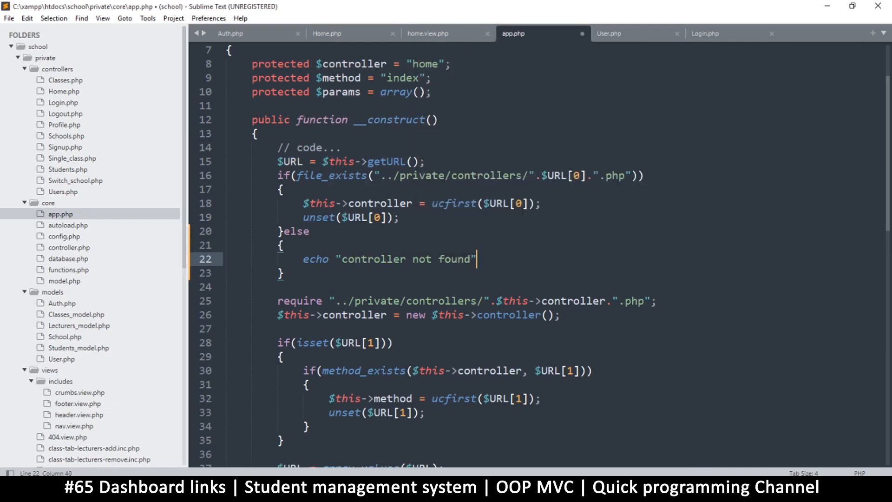
{"action": "type", "text": ";"}
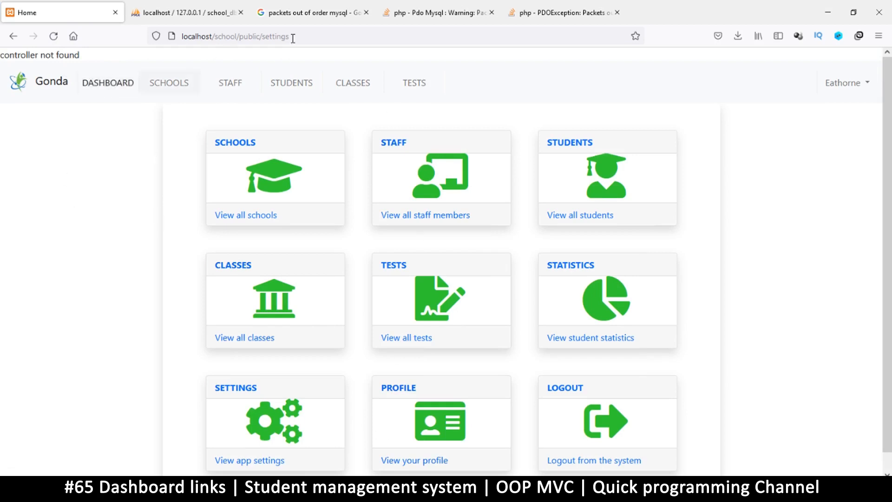
{"action": "mouse_move", "coordinate": [381, 336]}
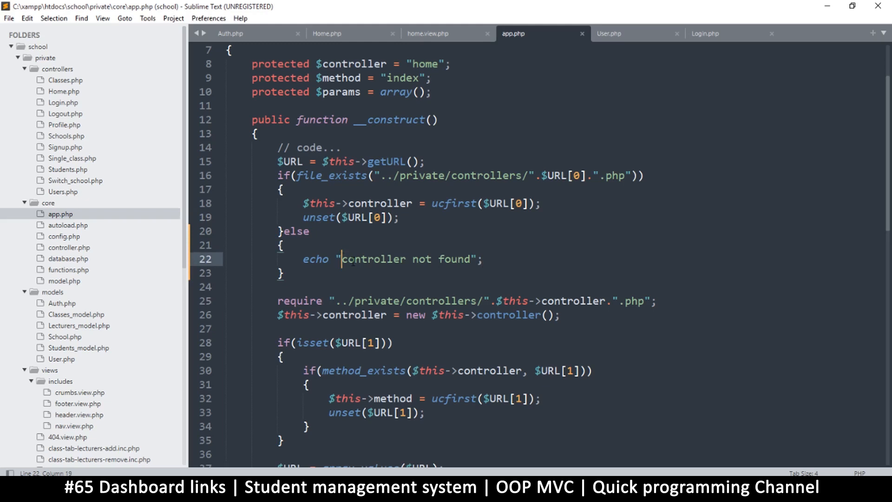
Wrap the echoed message in <center><h1> ... </h1></center> and save app.php
{"action": "type", "text": "<h1"}
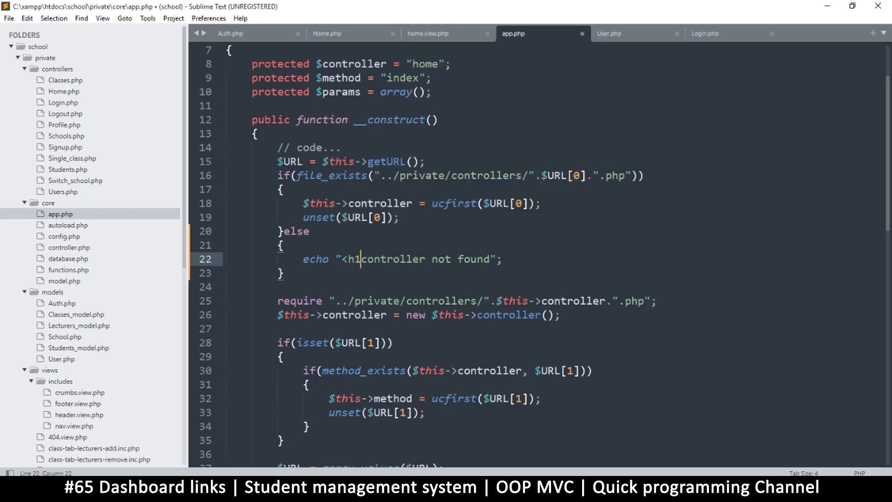
{"action": "type", "text": ">"}
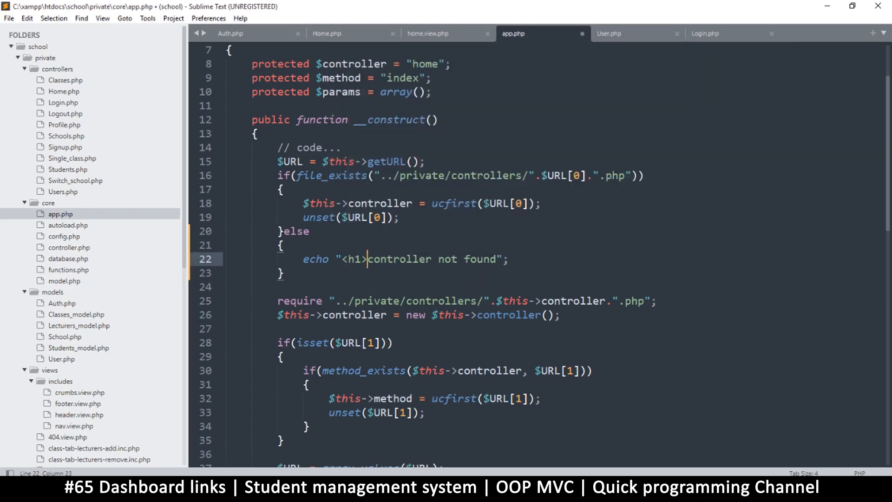
{"action": "left_click", "coordinate": [496, 259]}
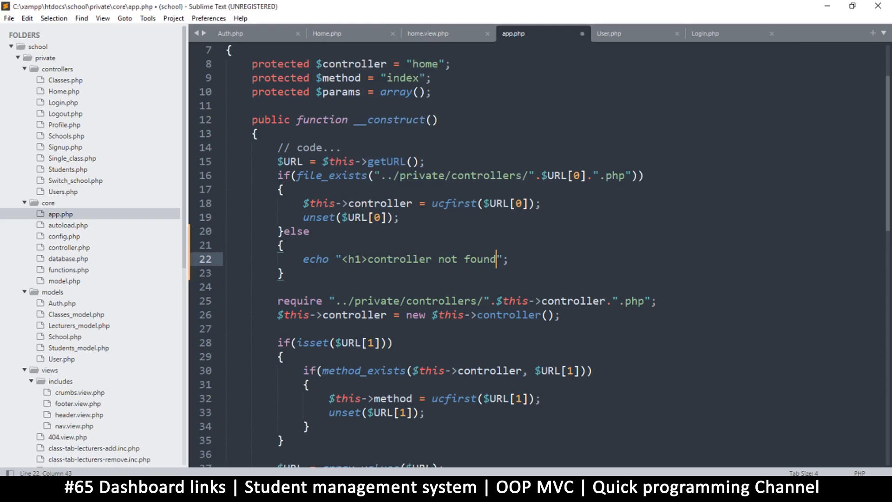
{"action": "type", "text": "</h1"}
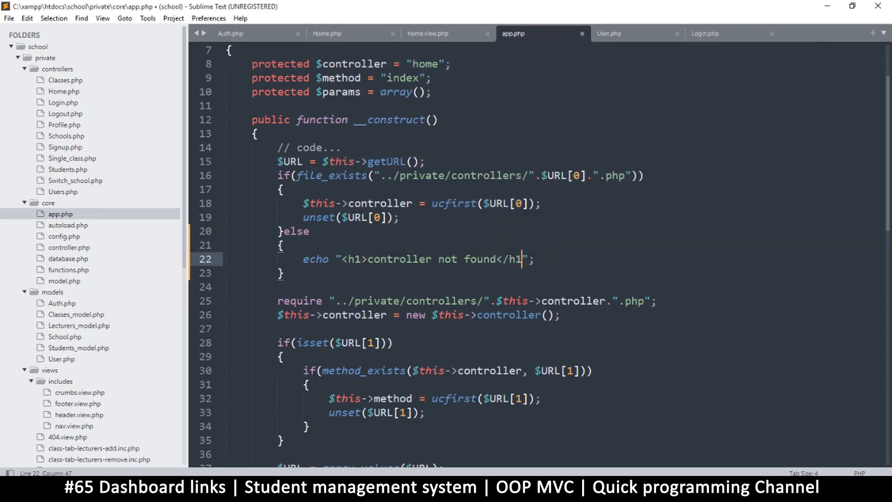
{"action": "type", "text": ">"}
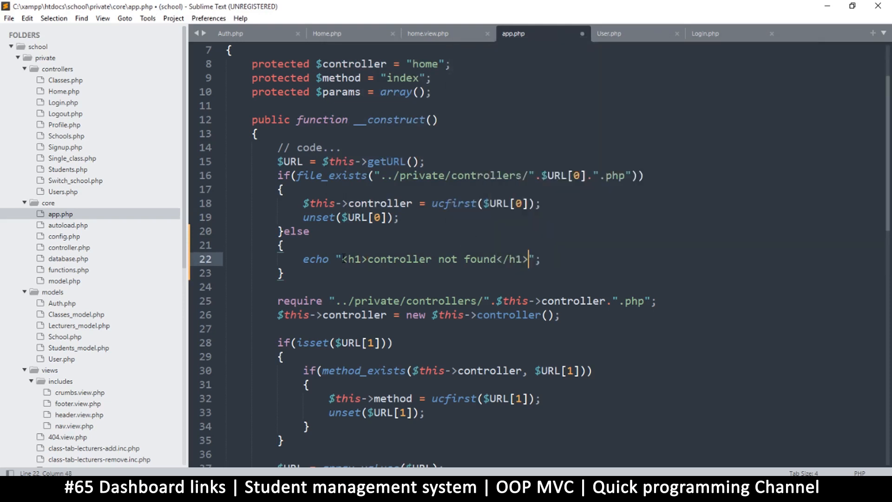
{"action": "type", "text": "center>"}
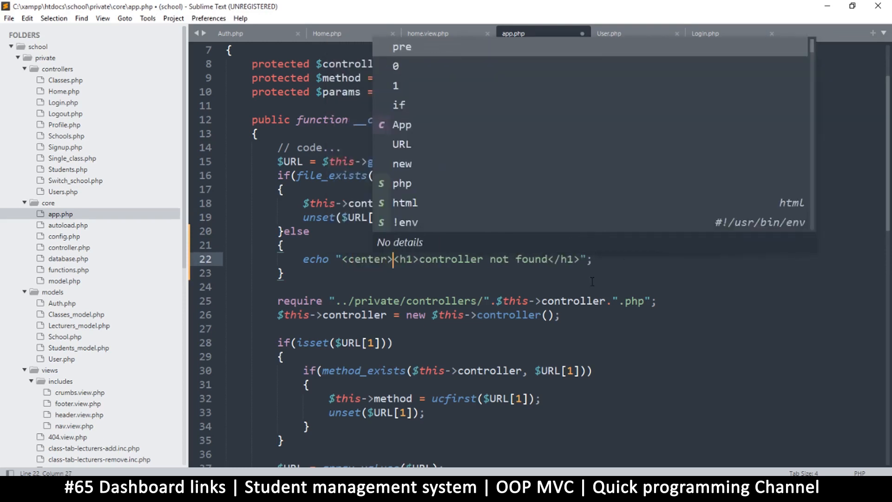
{"action": "type", "text": "</center>"}
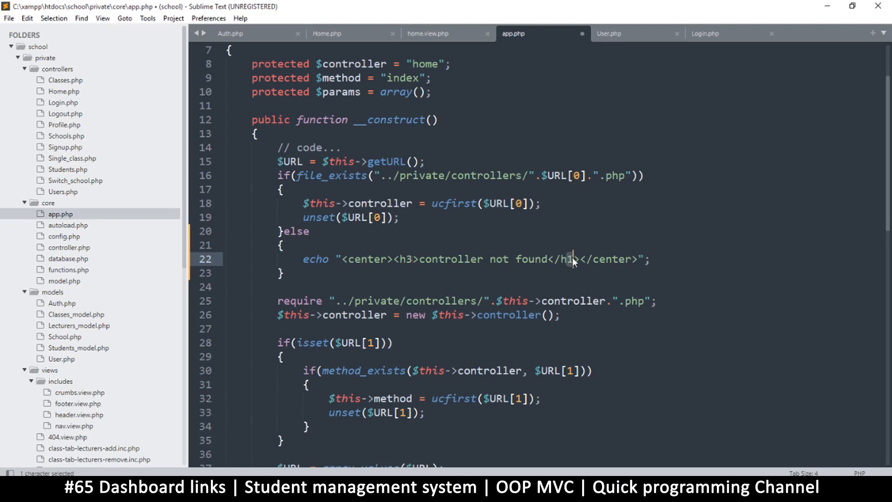
{"action": "key", "text": "ctrl+s"}
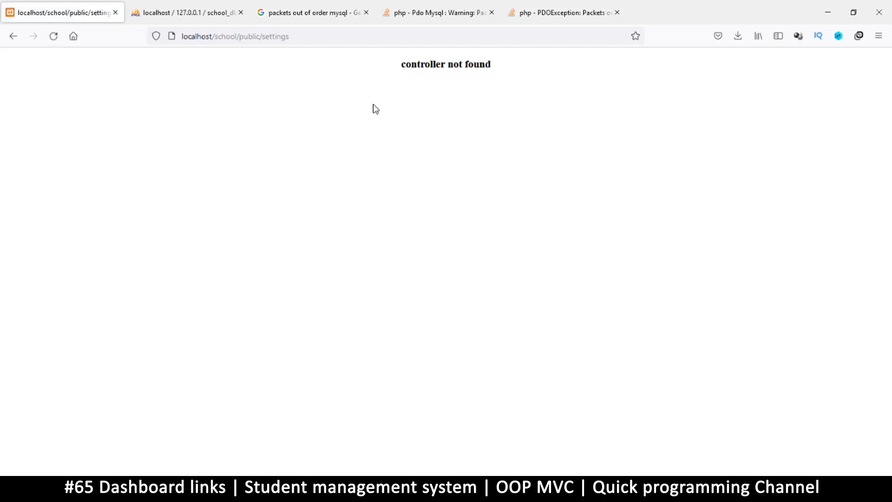
Reload settings, then visit statistics, Schools, Classes and tests to check each route's result
{"action": "triple_click", "coordinate": [446, 64]}
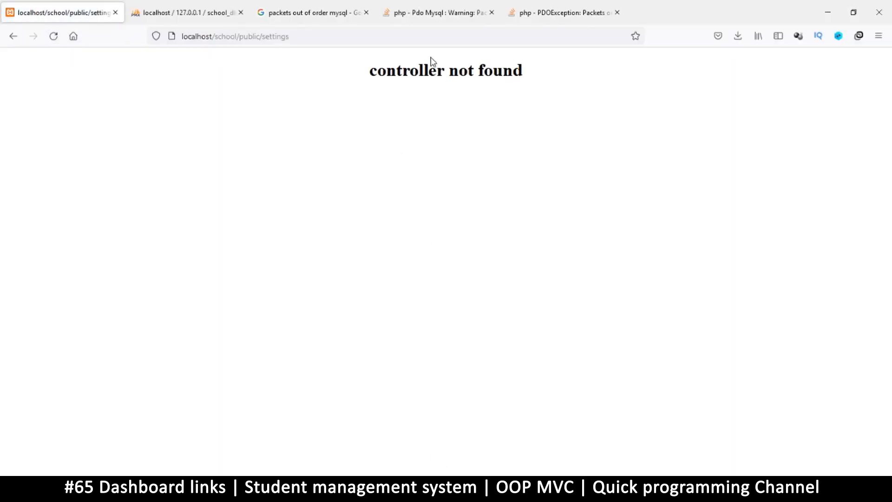
{"action": "left_click", "coordinate": [15, 35]}
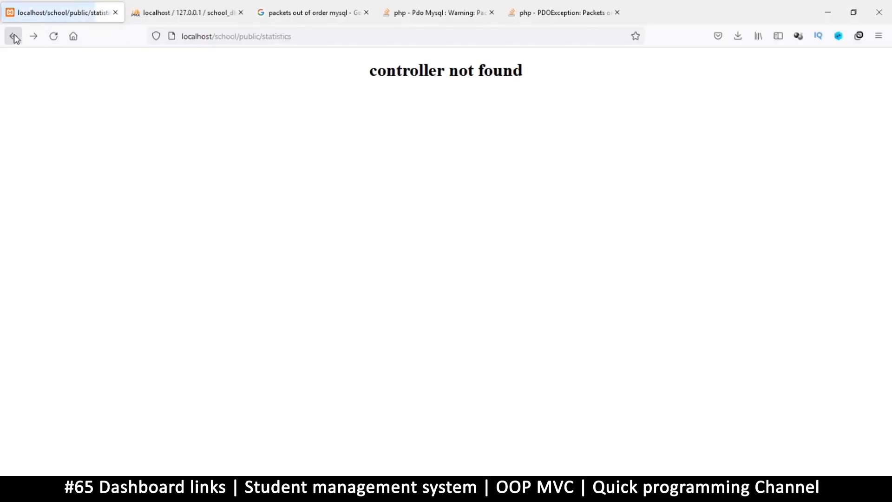
{"action": "left_click", "coordinate": [14, 36]}
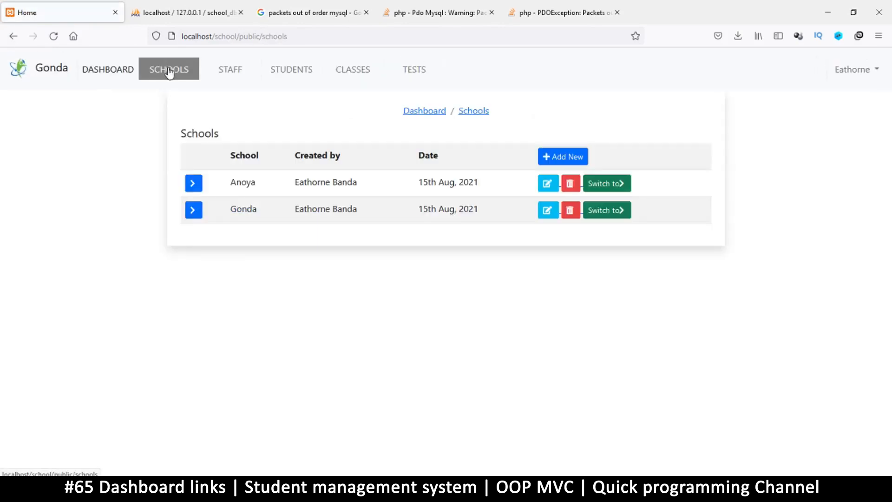
{"action": "left_click", "coordinate": [353, 69]}
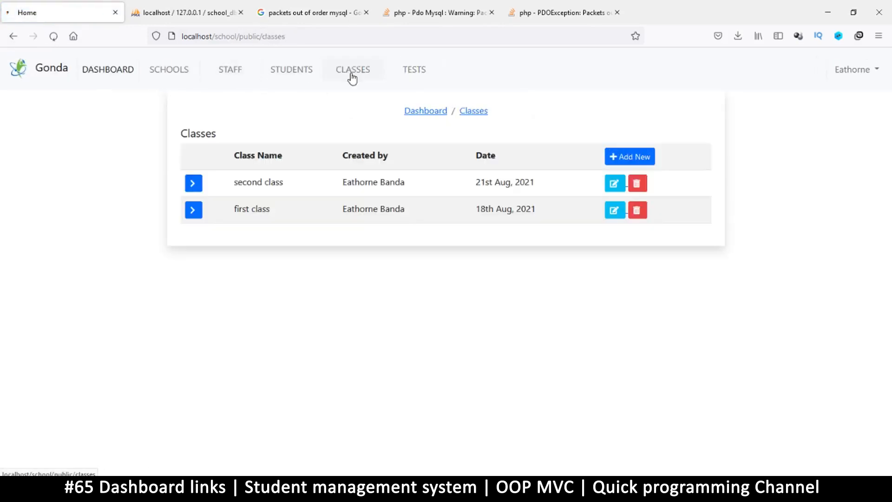
{"action": "left_click", "coordinate": [414, 70]}
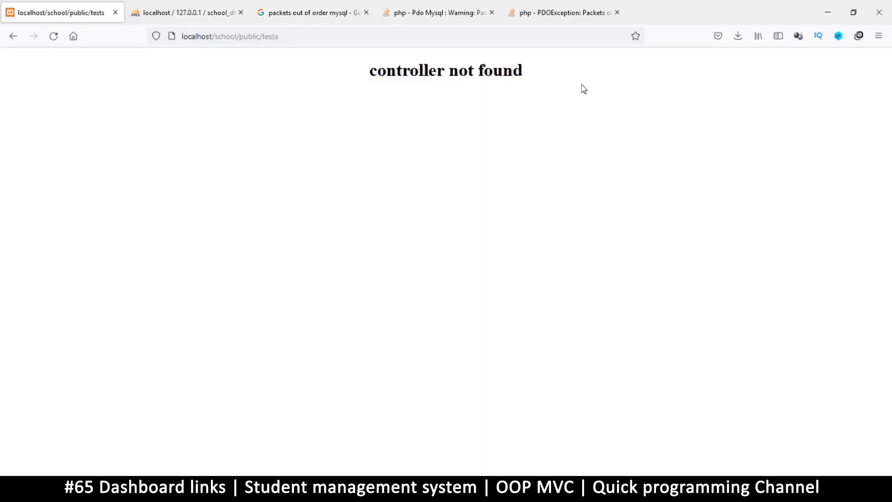
{"action": "left_click", "coordinate": [14, 36]}
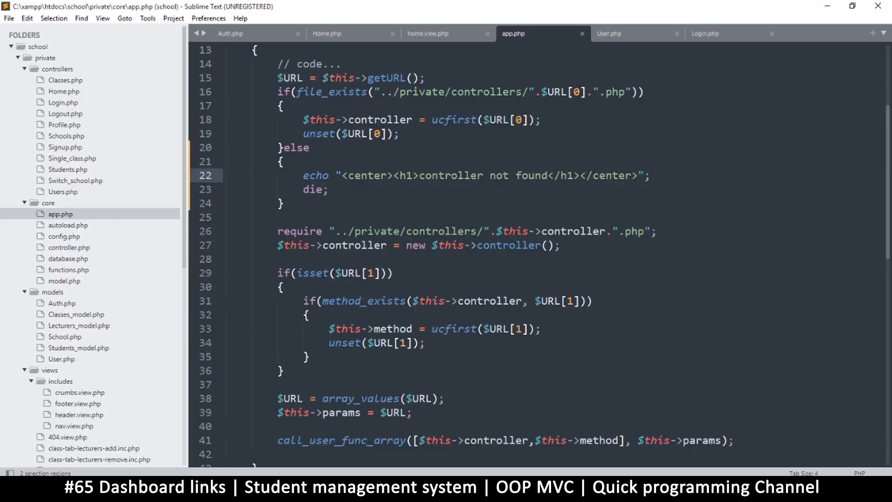
Replace # in the navbar-brand href with <?=ROOT?> copied from the DASHBOARD link
{"action": "scroll", "scroll_direction": "down", "scroll_amount": 3}
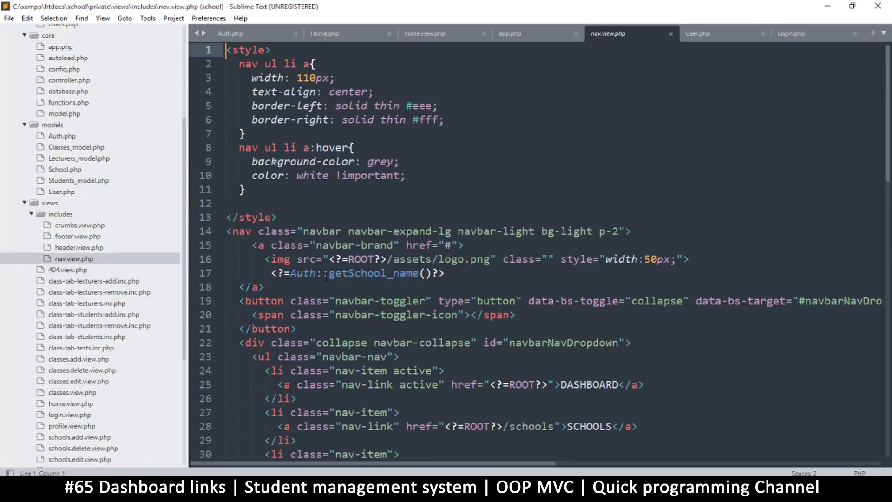
{"action": "left_click_drag", "start_coordinate": [326, 273], "coordinate": [445, 273]}
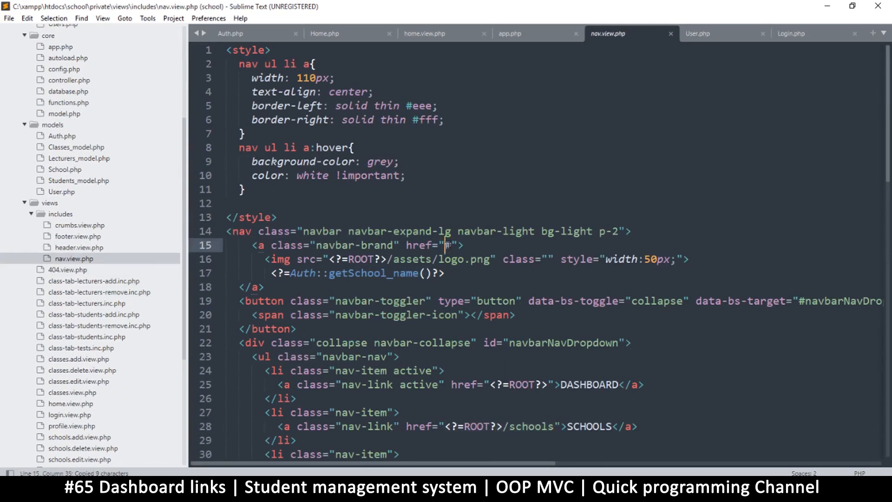
{"action": "type", "text": "<?=ROOT?>"}
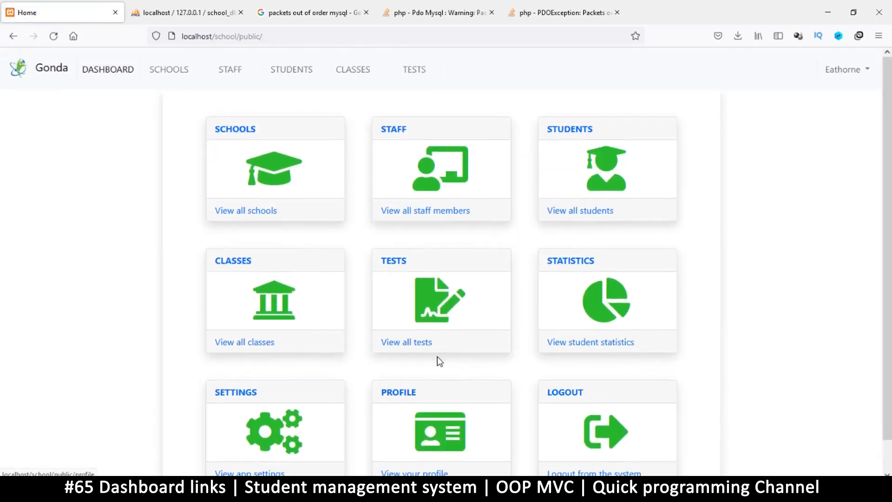
{"action": "mouse_move", "coordinate": [483, 271]}
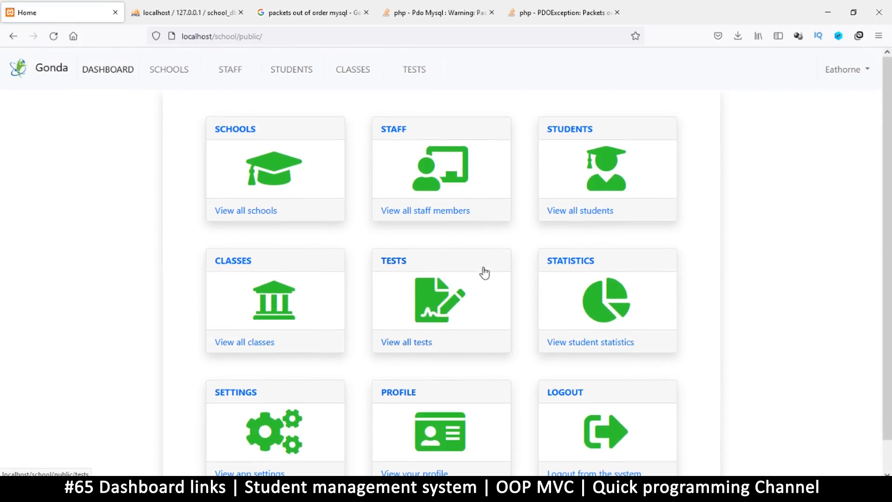
Log out via the Logout tile, then sign back in with the email and password to reach the dashboard
{"action": "scroll", "scroll_direction": "down", "scroll_amount": 3}
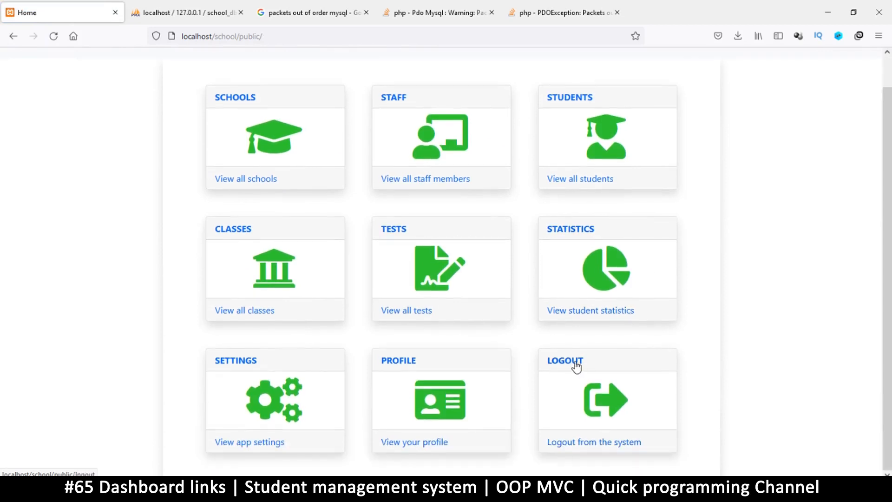
{"action": "left_click", "coordinate": [571, 361]}
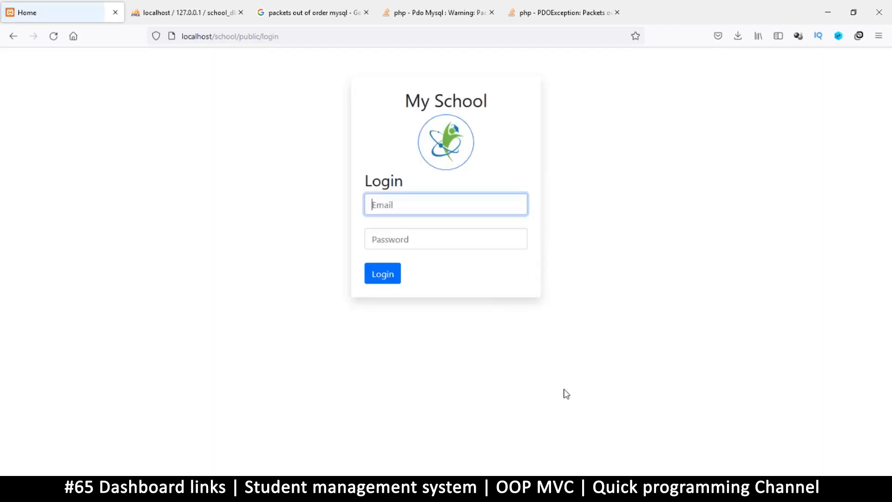
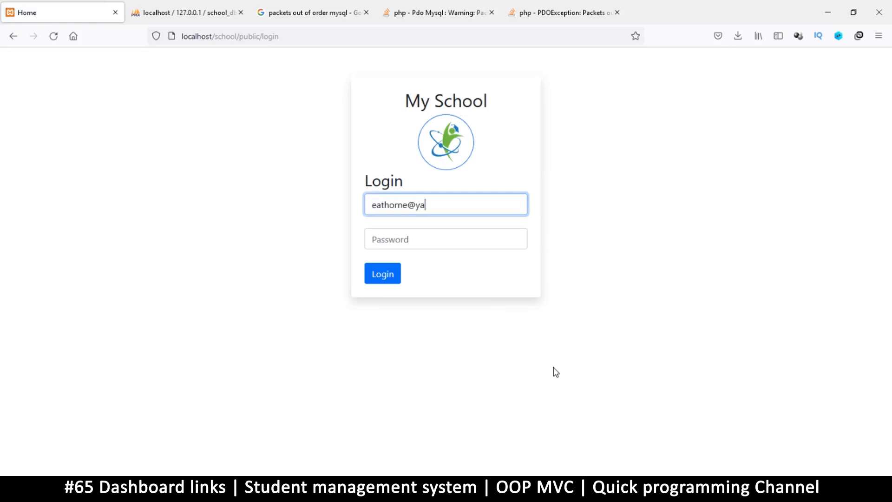
{"action": "left_click", "coordinate": [446, 239]}
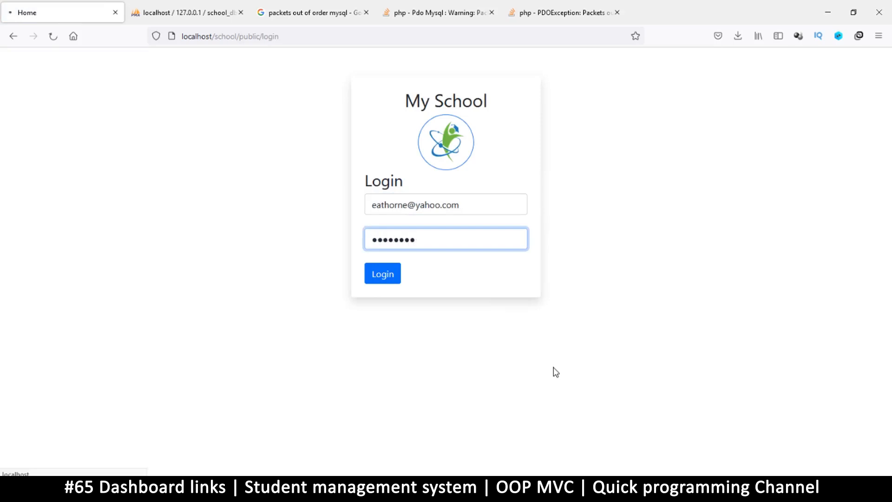
{"action": "left_click", "coordinate": [383, 273]}
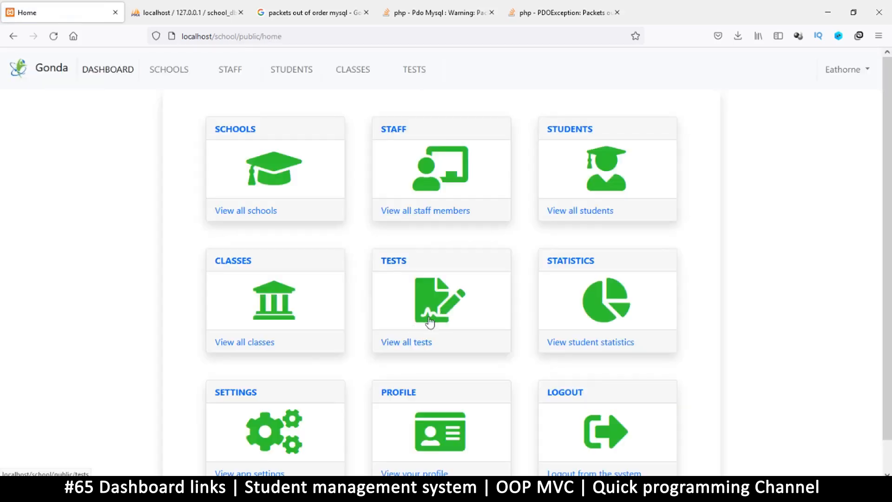